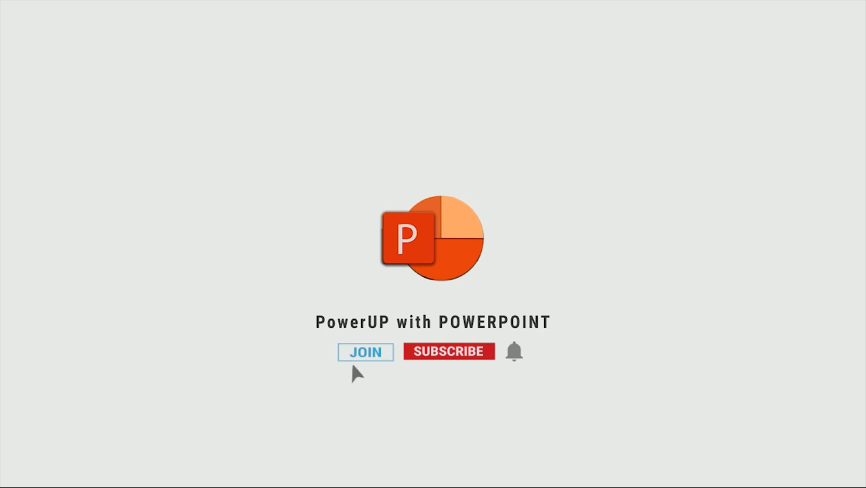
Step: Show the centre guide lines on the slide
{"action": "left_click", "coordinate": [448, 351]}
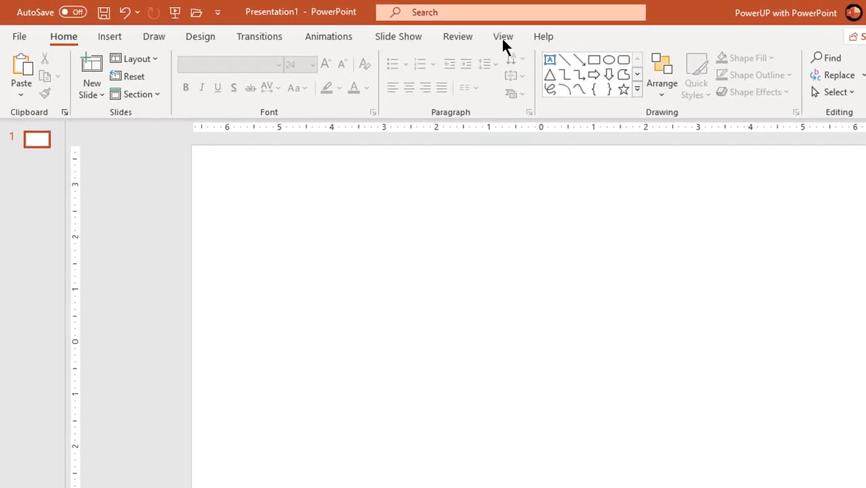
{"action": "left_click", "coordinate": [503, 35]}
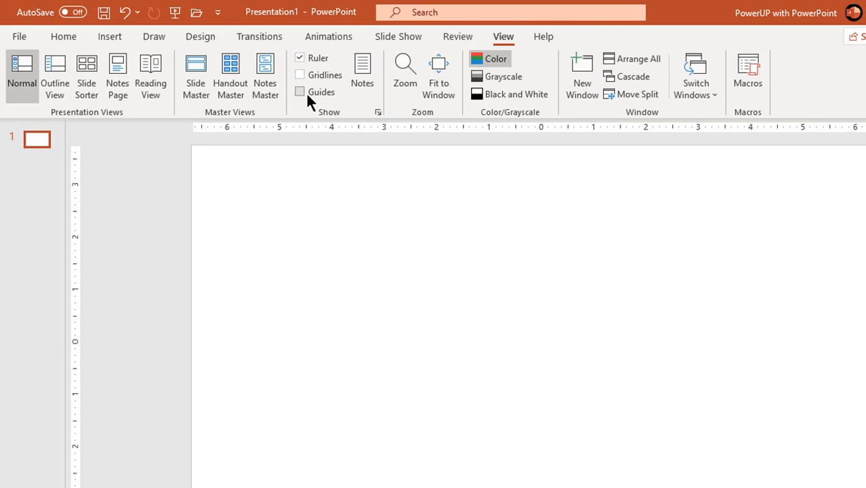
{"action": "left_click", "coordinate": [300, 92]}
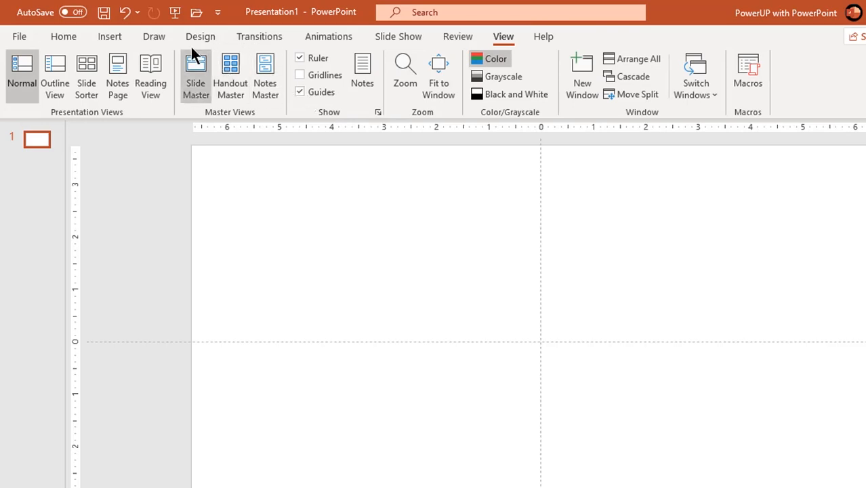
Step: Resize the slide to A4 paper in portrait orientation
{"action": "left_click", "coordinate": [200, 36]}
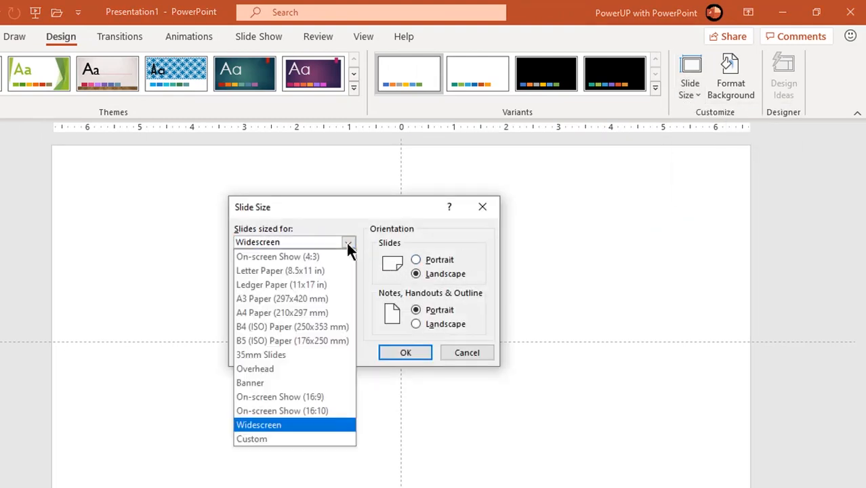
{"action": "left_click", "coordinate": [282, 312]}
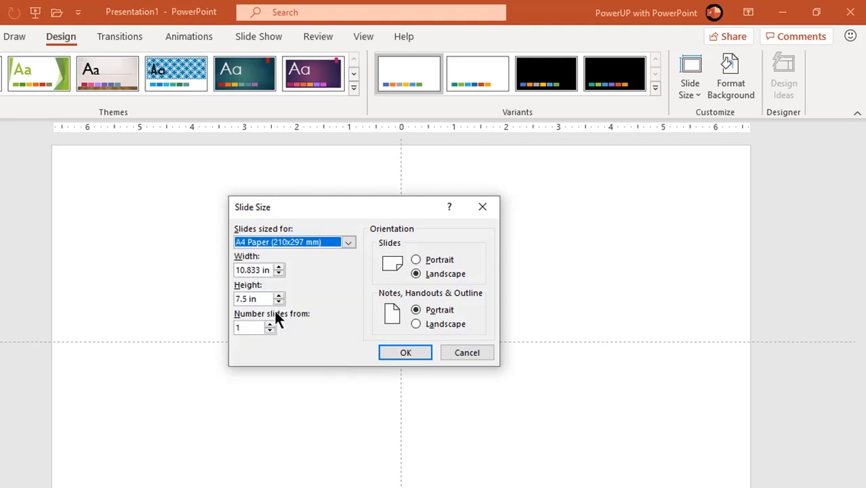
{"action": "left_click", "coordinate": [415, 261]}
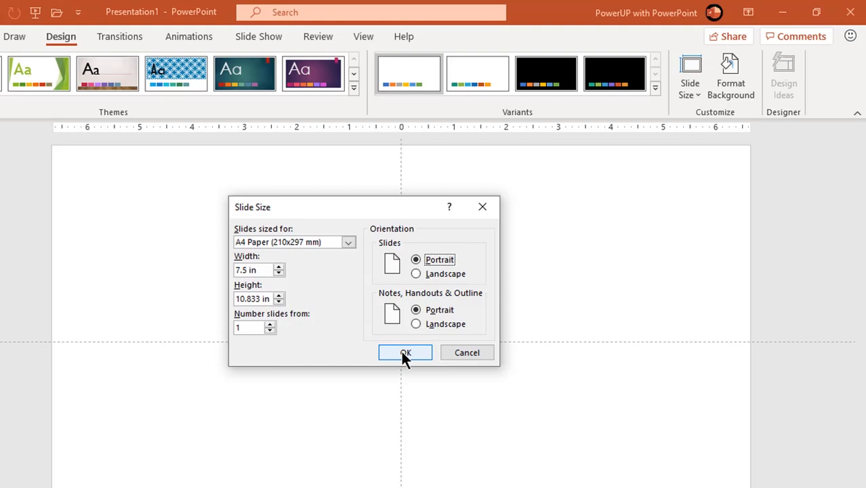
{"action": "left_click", "coordinate": [404, 352]}
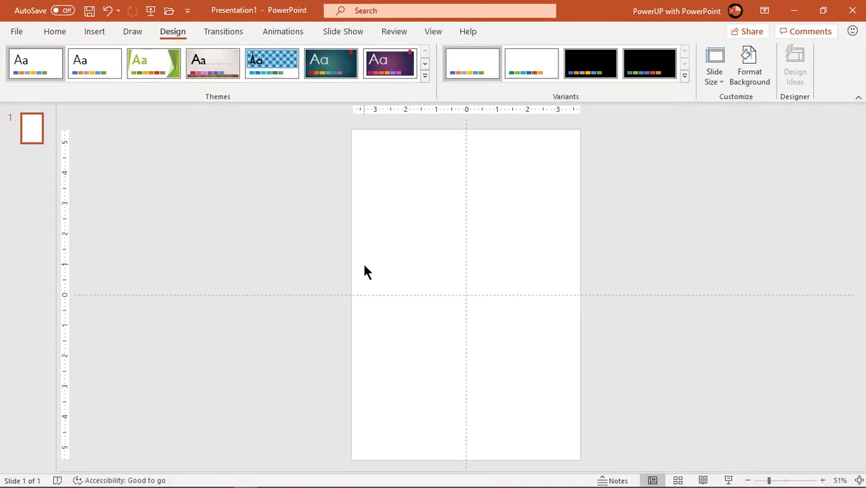
{"action": "mouse_move", "coordinate": [369, 260]}
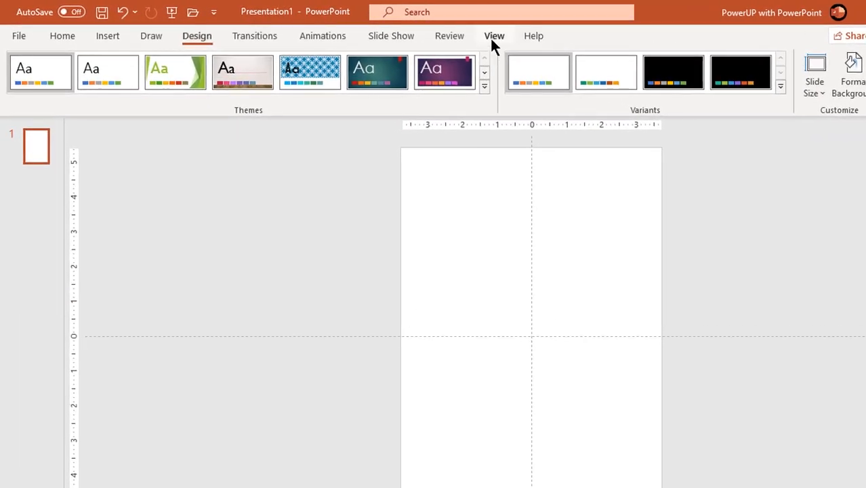
Step: Switch to Slide Master view to edit the layout
{"action": "left_click", "coordinate": [493, 35]}
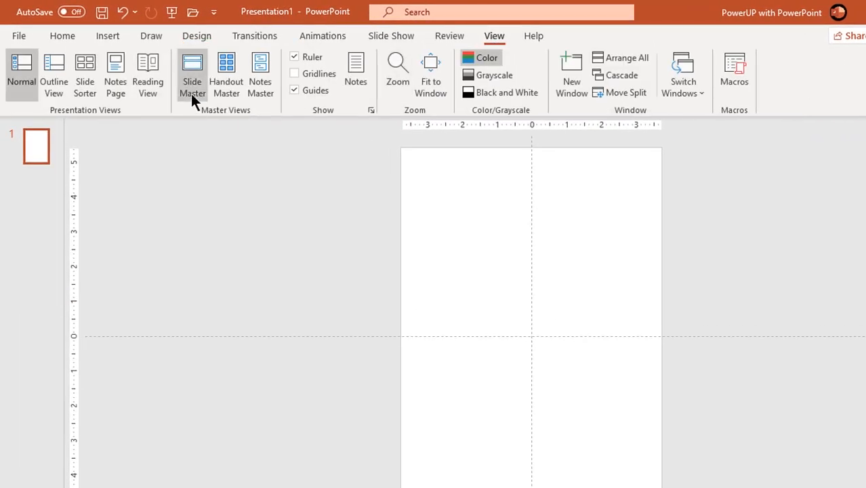
{"action": "left_click", "coordinate": [192, 70]}
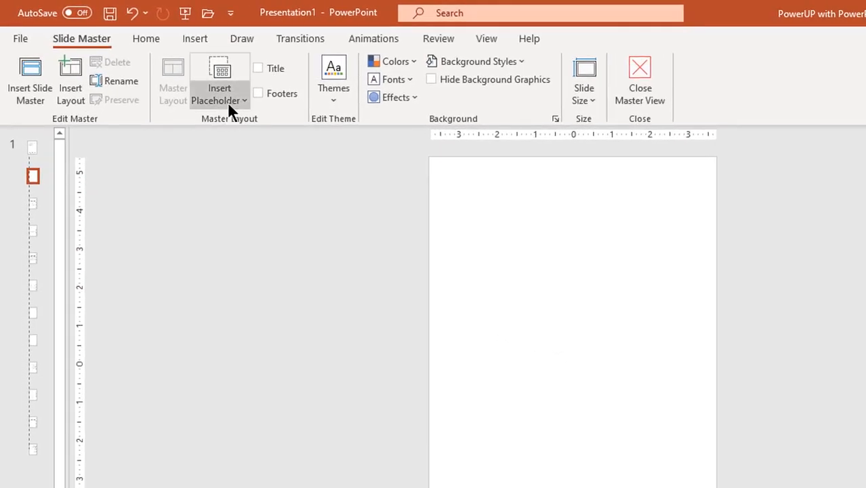
Step: Draw a large picture placeholder across the page middle and show the centre guides
{"action": "left_click", "coordinate": [220, 92]}
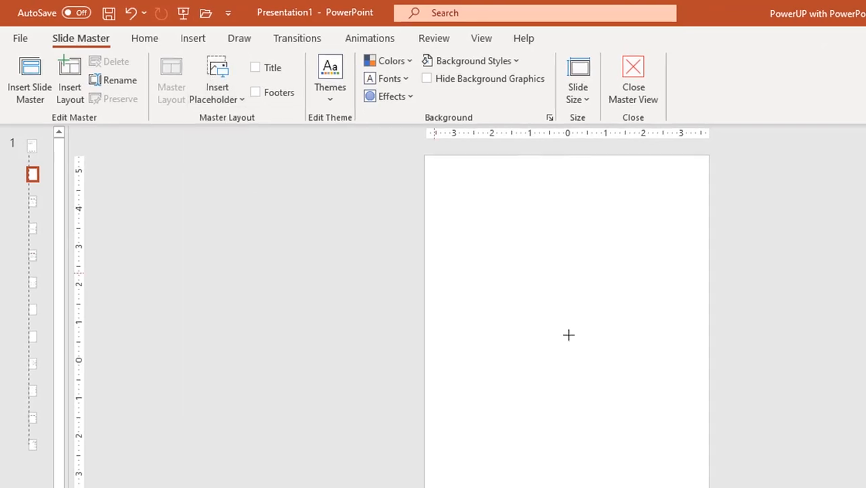
{"action": "left_click_drag", "start_coordinate": [431, 219], "coordinate": [694, 404]}
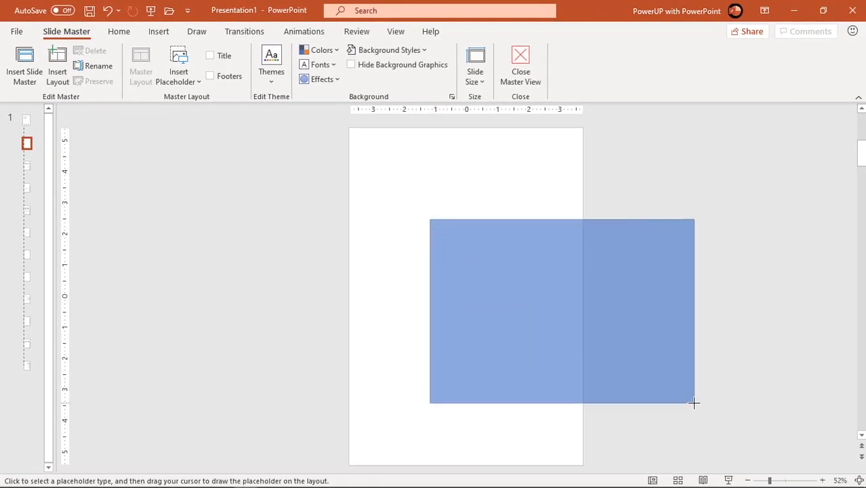
{"action": "left_click_drag", "start_coordinate": [429, 219], "coordinate": [694, 404]}
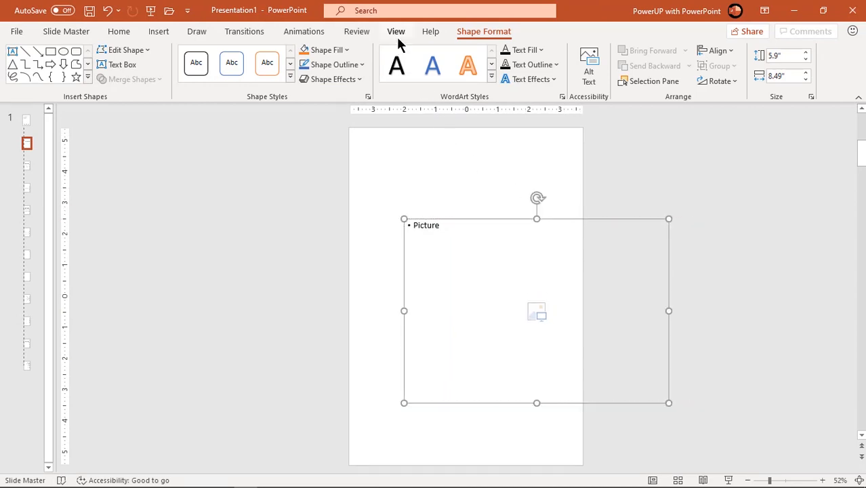
{"action": "left_click", "coordinate": [396, 32]}
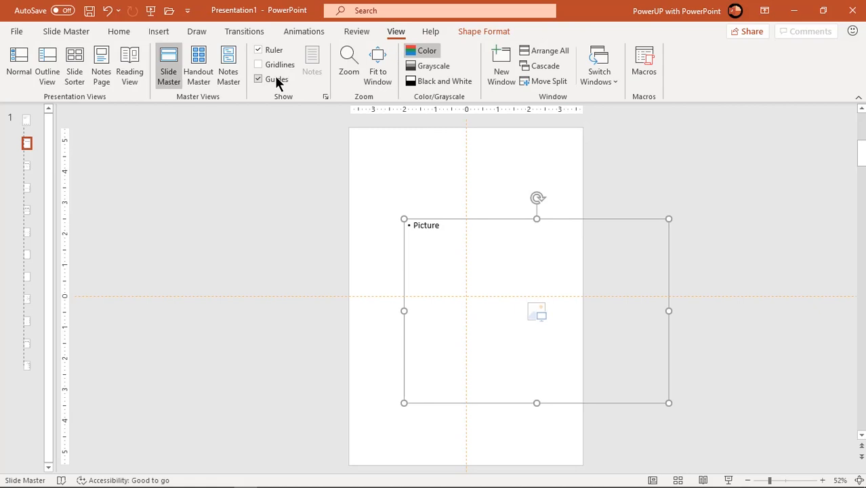
{"action": "mouse_move", "coordinate": [559, 215]}
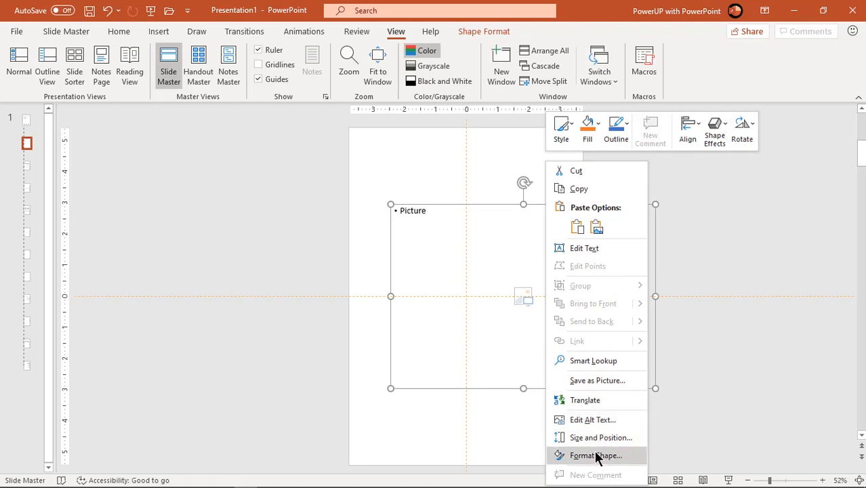
Step: Fill the picture placeholder with a dotted pattern
{"action": "left_click", "coordinate": [595, 455]}
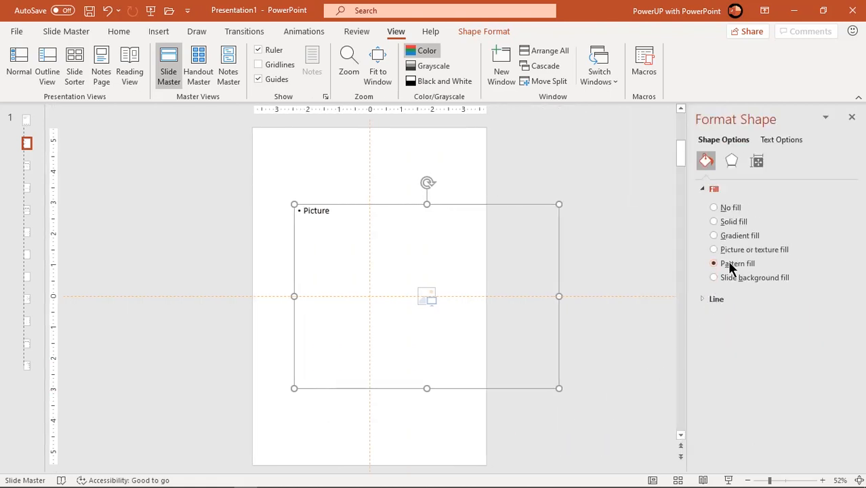
{"action": "left_click", "coordinate": [713, 263]}
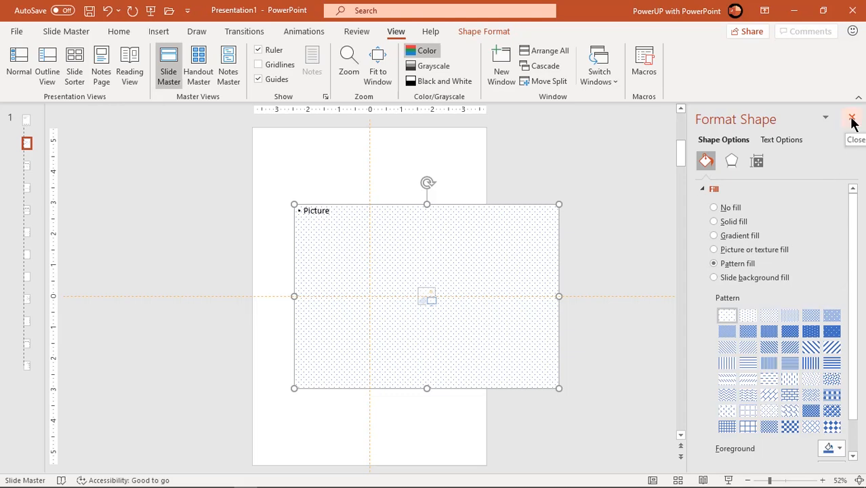
{"action": "left_click", "coordinate": [853, 119]}
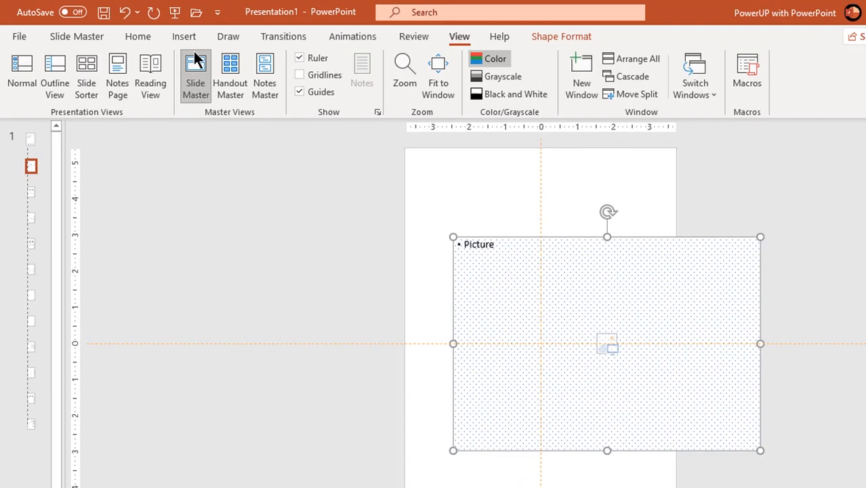
Step: Place a blue circle over the placeholder and select both for merging
{"action": "left_click", "coordinate": [247, 75]}
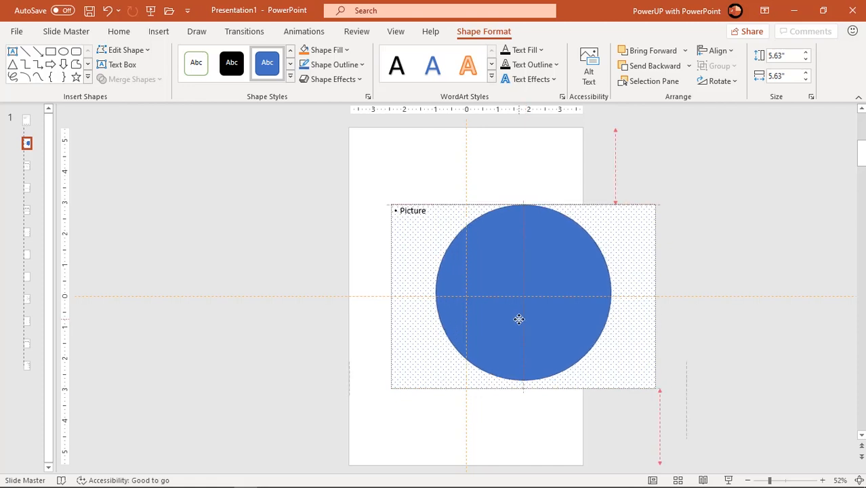
{"action": "left_click", "coordinate": [678, 290]}
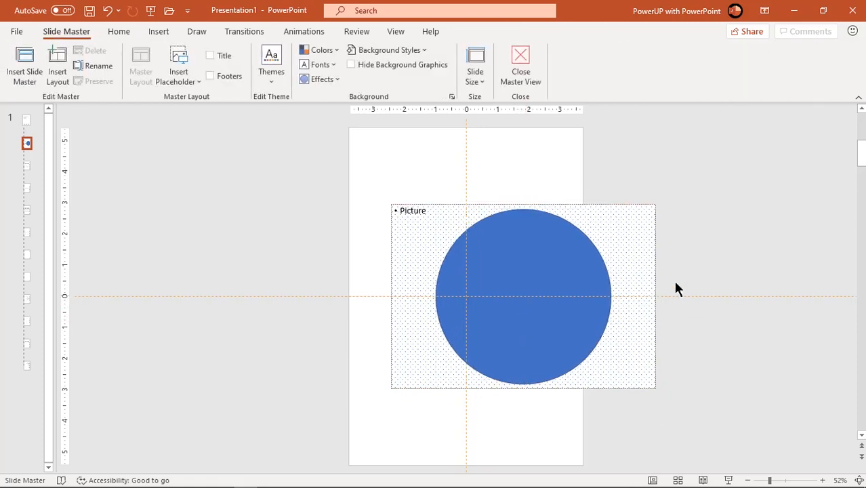
{"action": "left_click", "coordinate": [522, 296]}
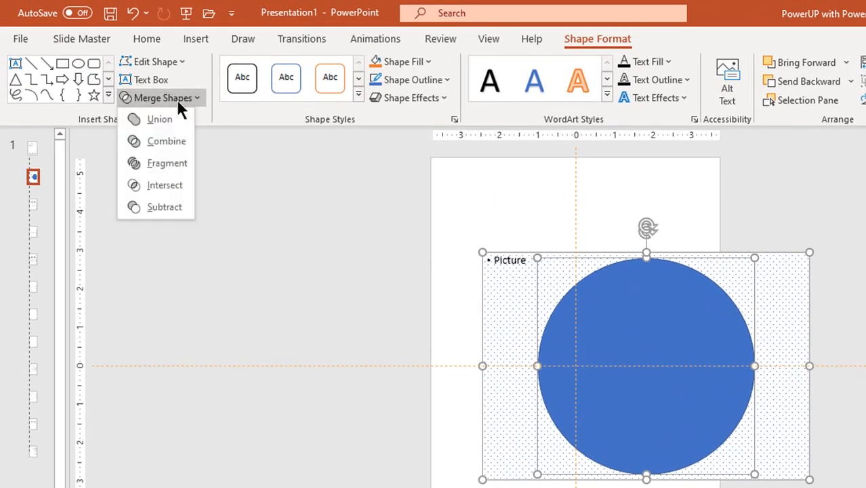
{"action": "left_click", "coordinate": [166, 184]}
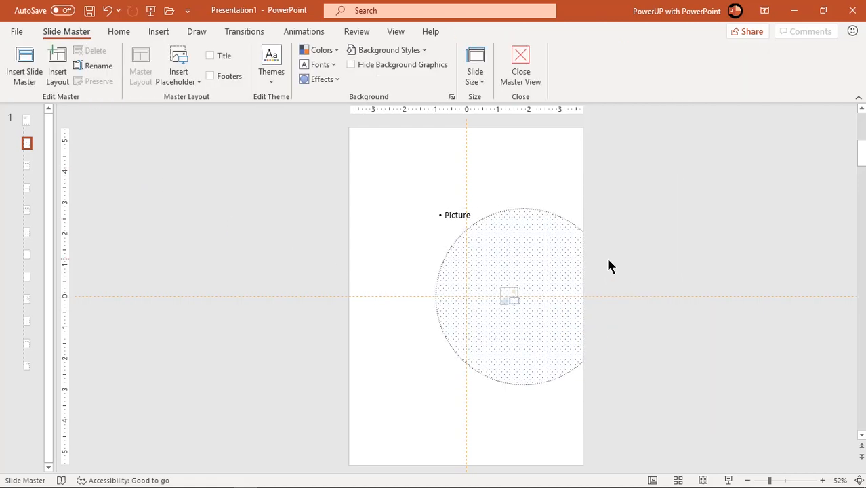
{"action": "mouse_move", "coordinate": [323, 220]}
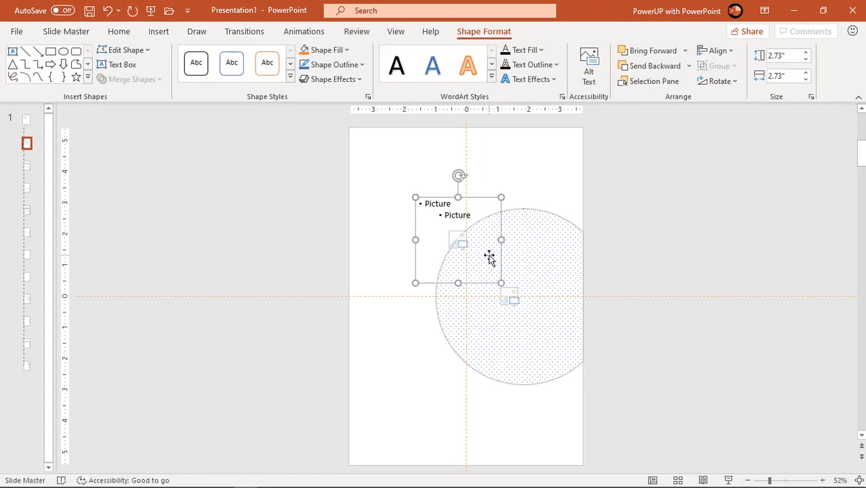
Step: Give the small picture placeholder the dotted pattern fill
{"action": "right_click", "coordinate": [489, 257]}
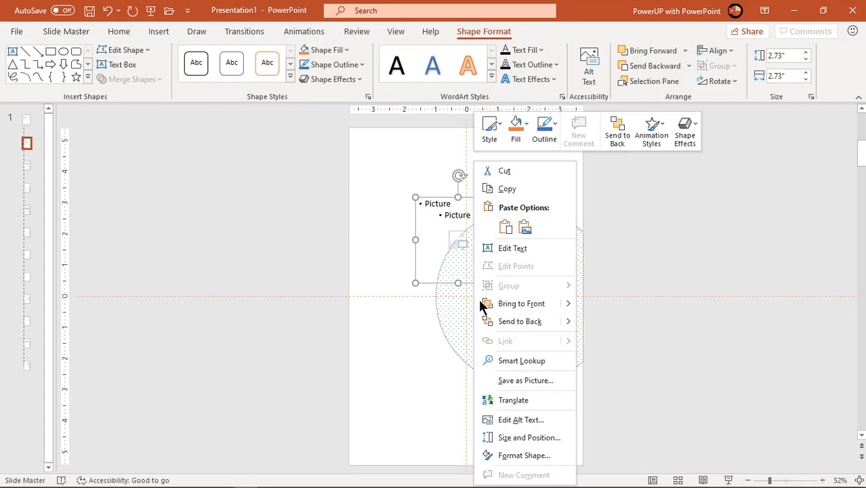
{"action": "left_click", "coordinate": [523, 456]}
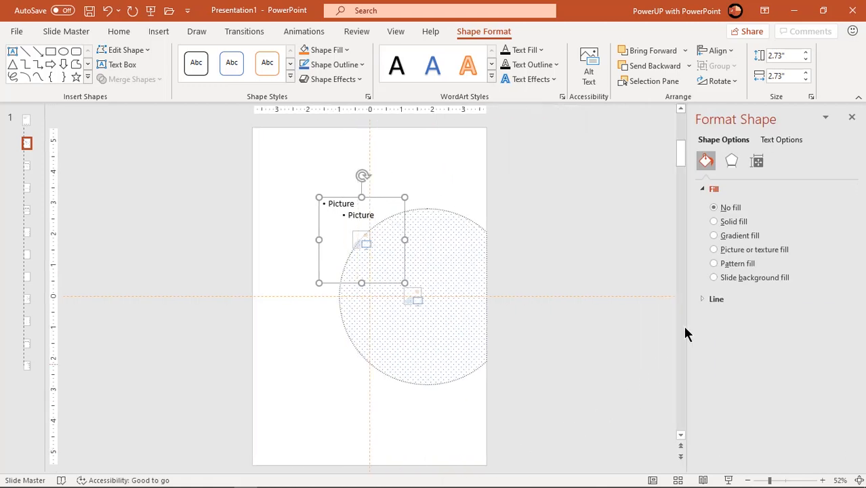
{"action": "left_click", "coordinate": [713, 263]}
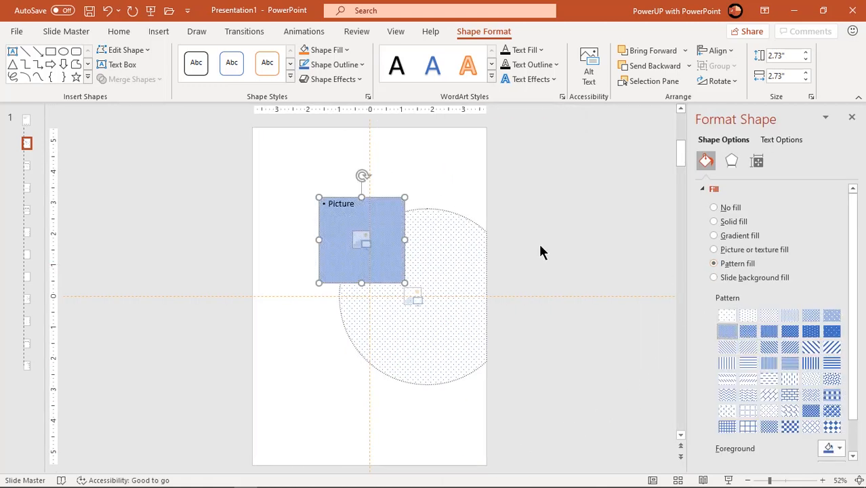
Step: Draw a circle over the placeholder and intersect them into a round placeholder
{"action": "left_click_drag", "start_coordinate": [361, 242], "coordinate": [359, 225]}
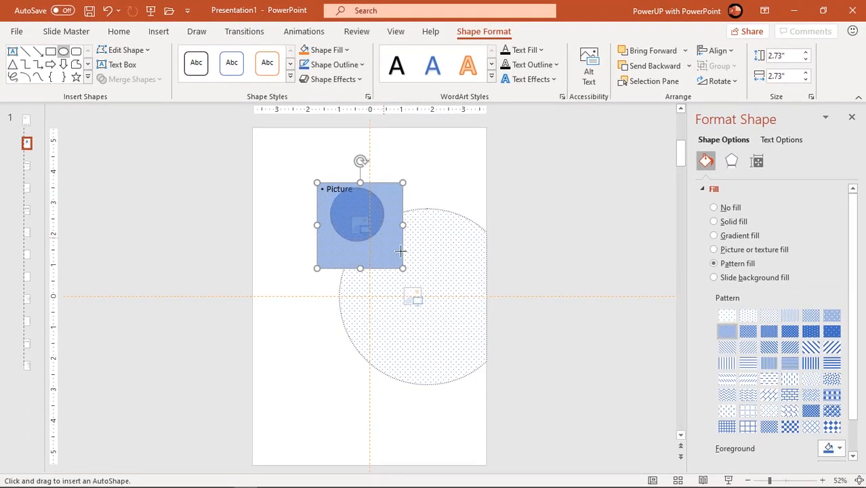
{"action": "left_click", "coordinate": [713, 221]}
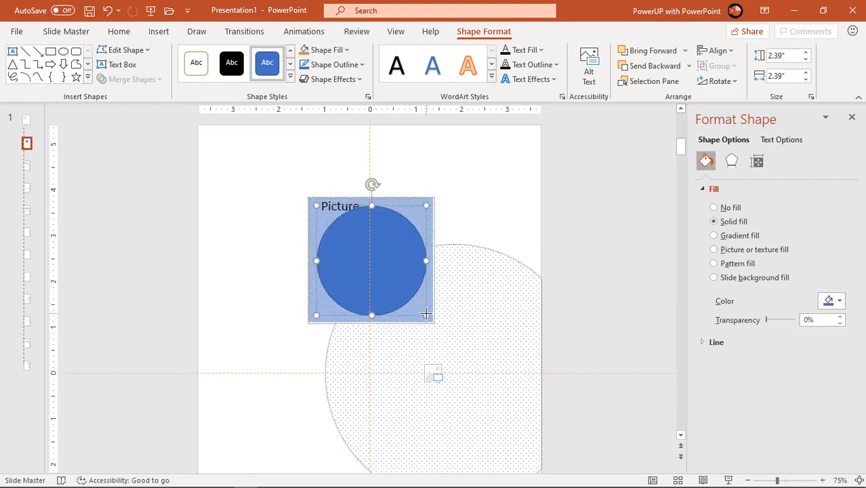
{"action": "left_click", "coordinate": [713, 263]}
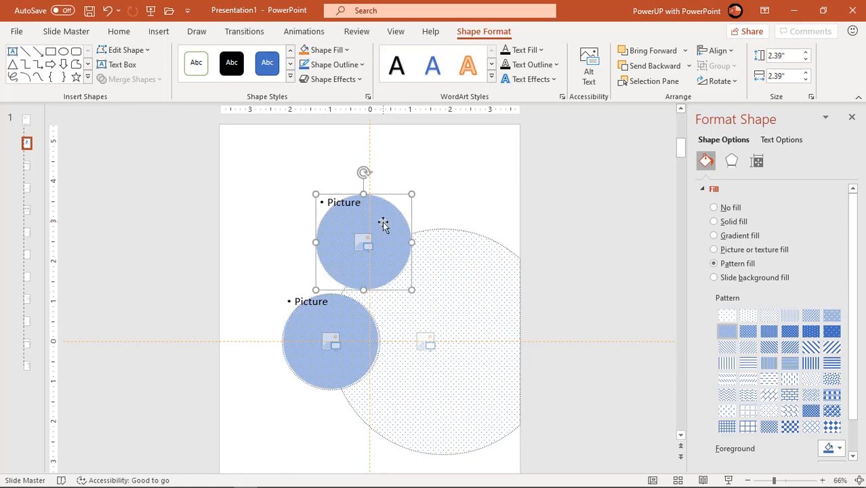
Step: Duplicate the round placeholder and line three copies along the half circle's edge
{"action": "left_click_drag", "start_coordinate": [383, 242], "coordinate": [406, 228]}
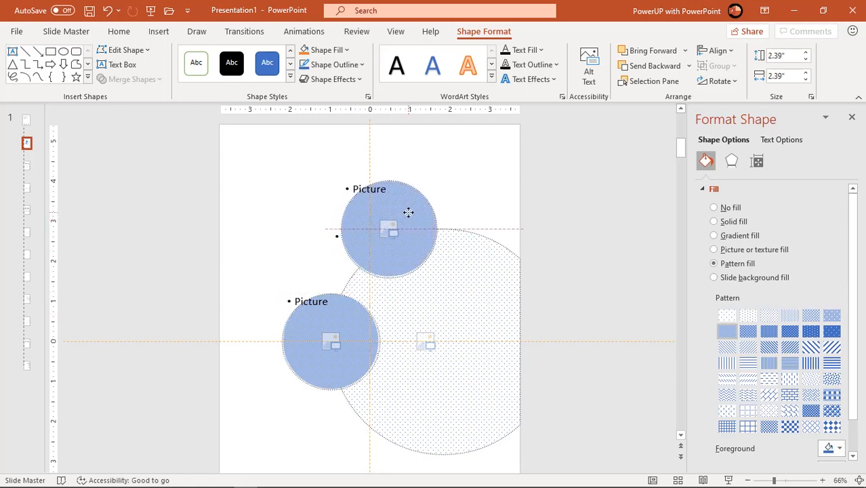
{"action": "left_click", "coordinate": [391, 227]}
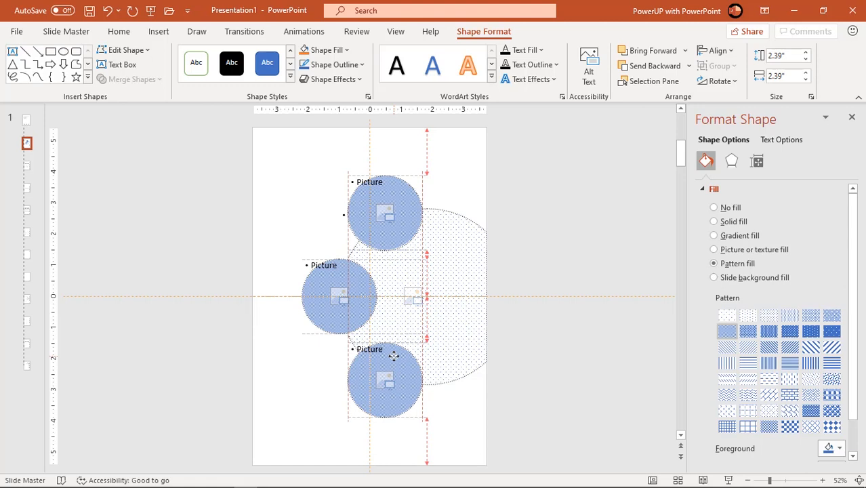
{"action": "left_click", "coordinate": [385, 379]}
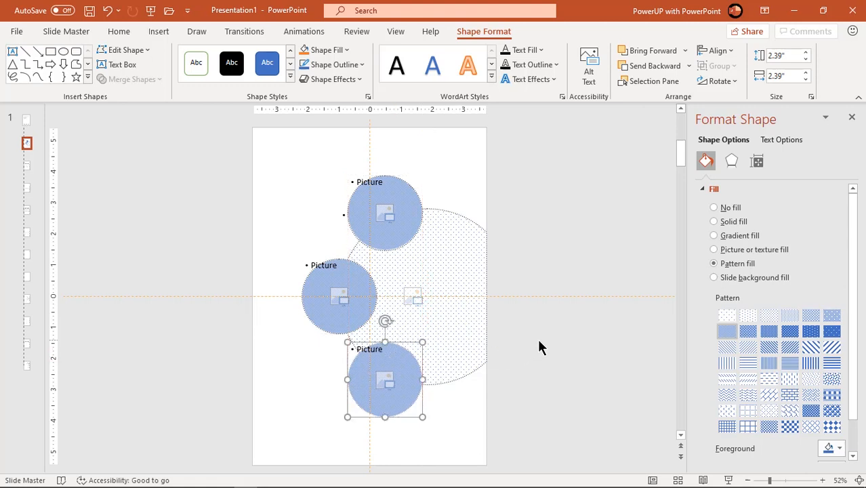
{"action": "left_click", "coordinate": [542, 347]}
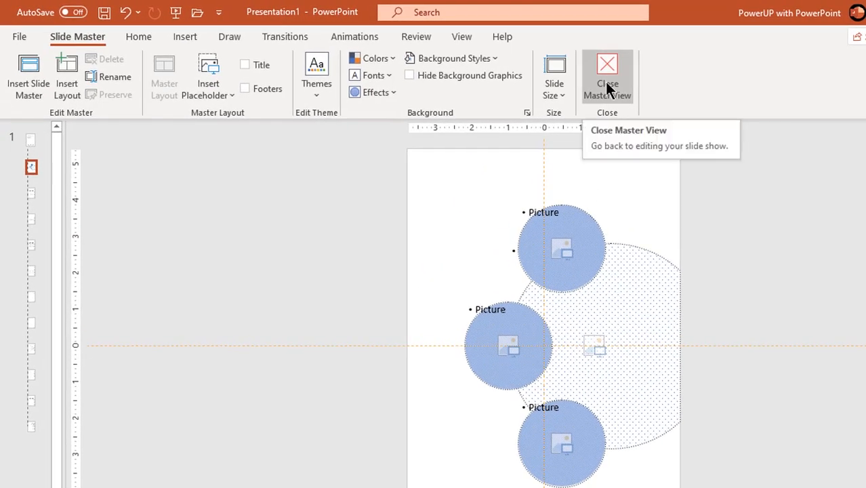
Step: Return to the slide and apply the new three-circle cover layout
{"action": "left_click", "coordinate": [607, 74]}
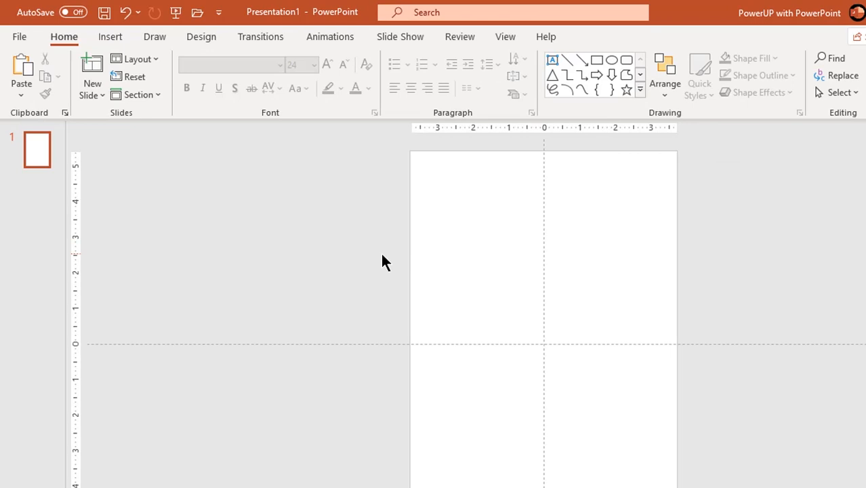
{"action": "left_click", "coordinate": [136, 58]}
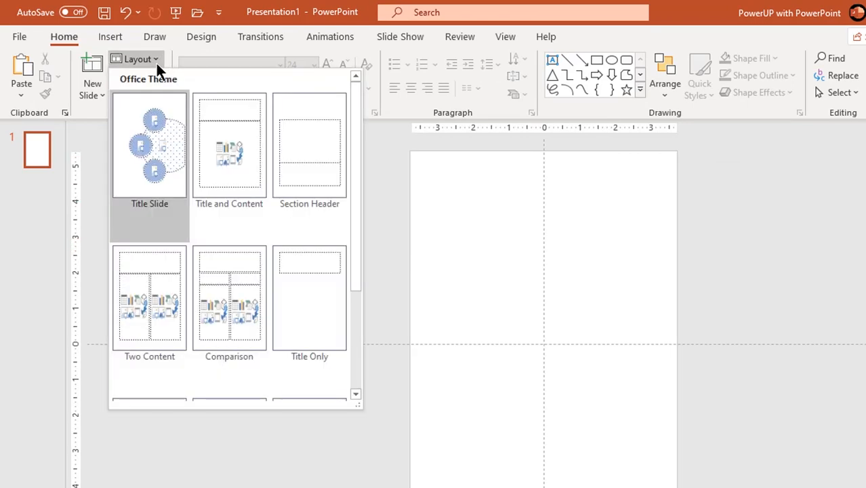
{"action": "mouse_move", "coordinate": [146, 160]}
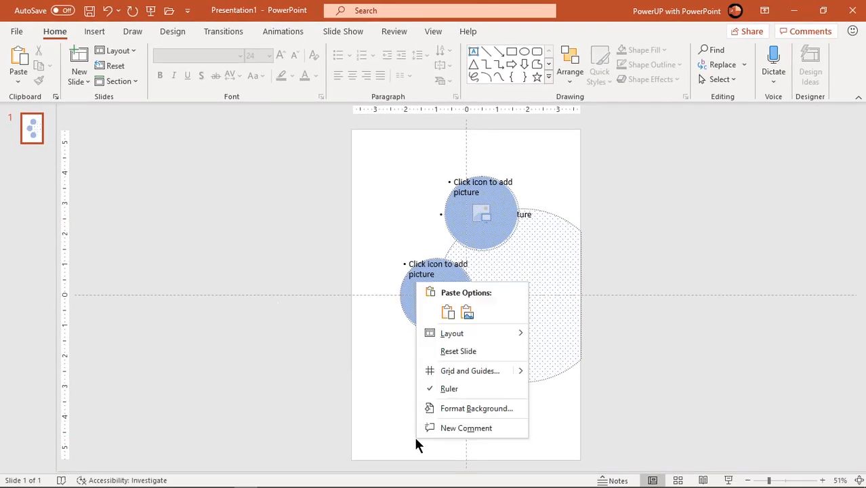
Step: Give the slide background a dark grey solid fill
{"action": "left_click", "coordinate": [476, 408]}
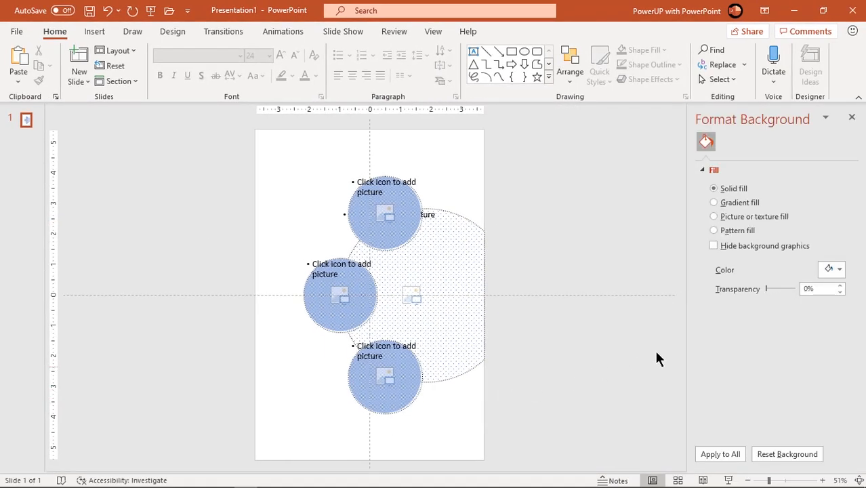
{"action": "left_click", "coordinate": [839, 268]}
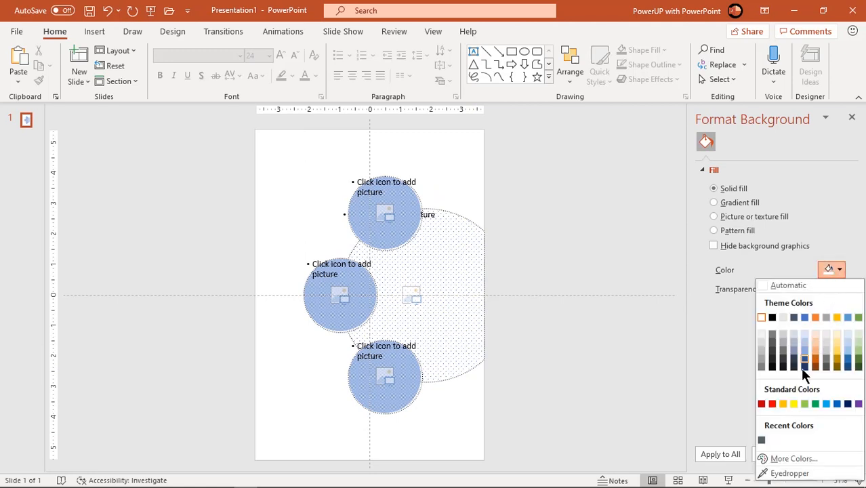
{"action": "left_click", "coordinate": [805, 360]}
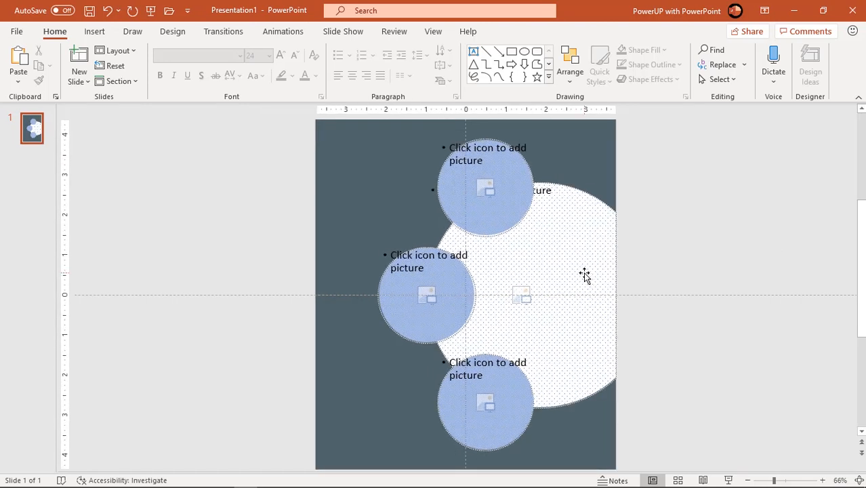
{"action": "mouse_move", "coordinate": [568, 296]}
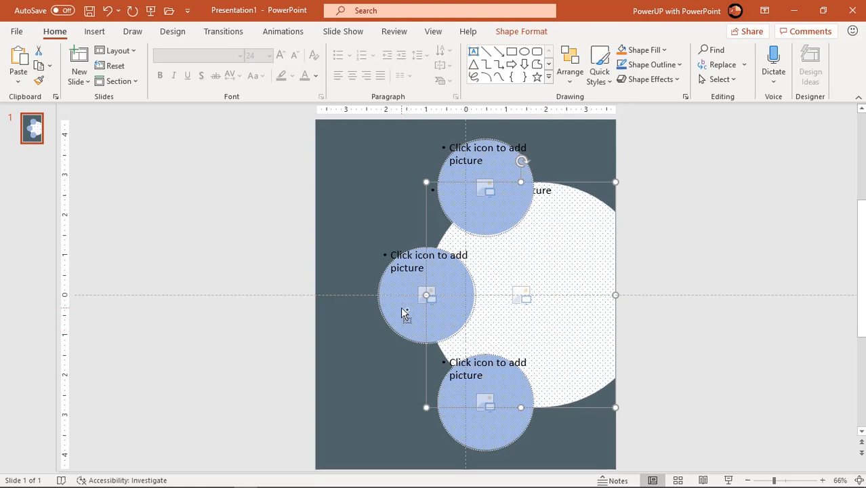
Step: Select the three circles and apply an outer shadow preset from Effects
{"action": "left_click", "coordinate": [427, 296]}
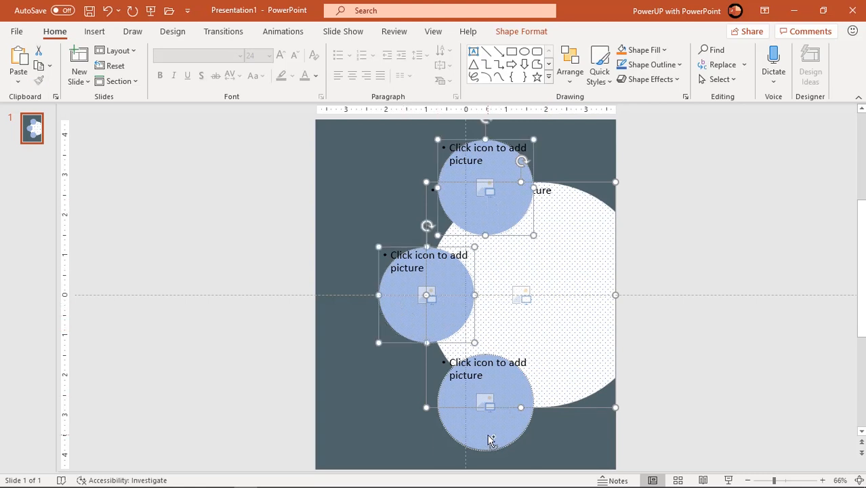
{"action": "right_click", "coordinate": [488, 436]}
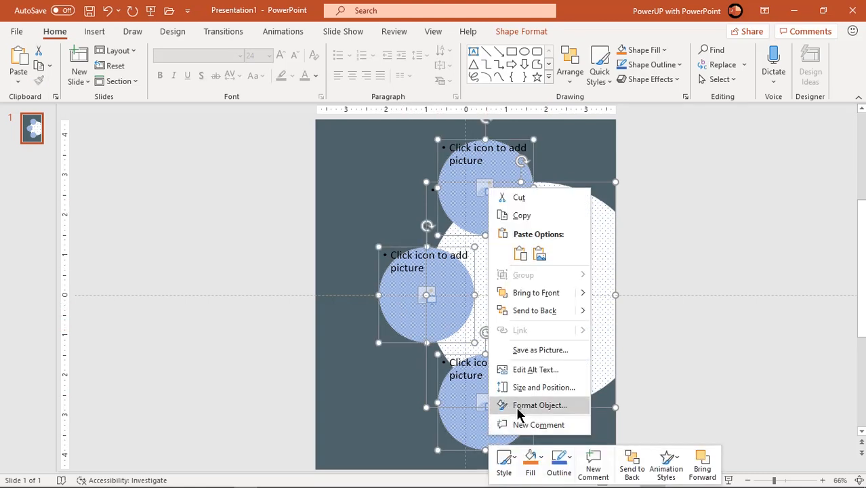
{"action": "left_click", "coordinate": [539, 404]}
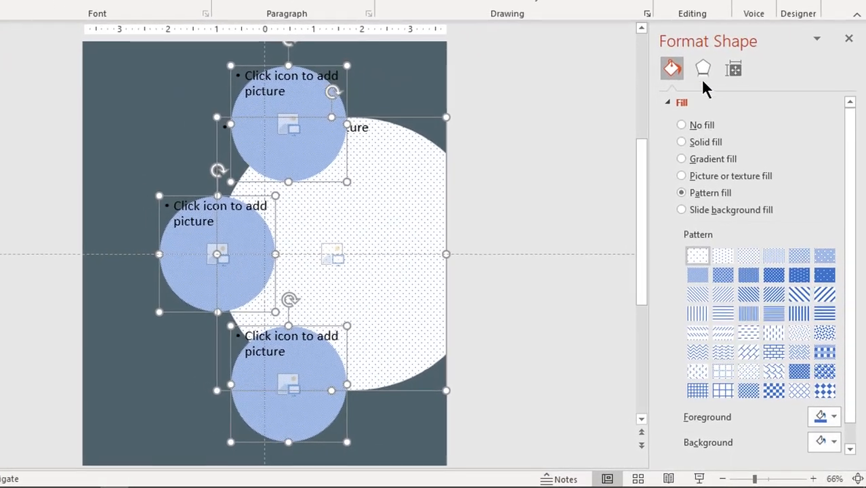
{"action": "left_click", "coordinate": [702, 67]}
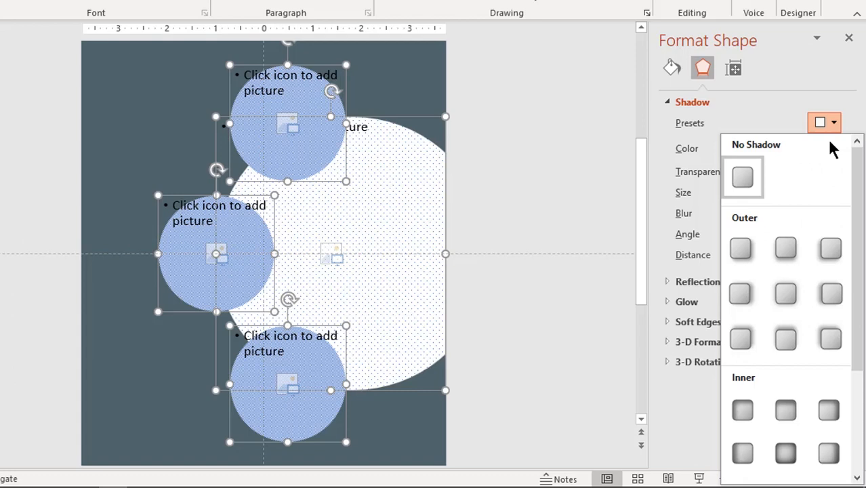
{"action": "scroll", "scroll_direction": "down", "scroll_amount": 3}
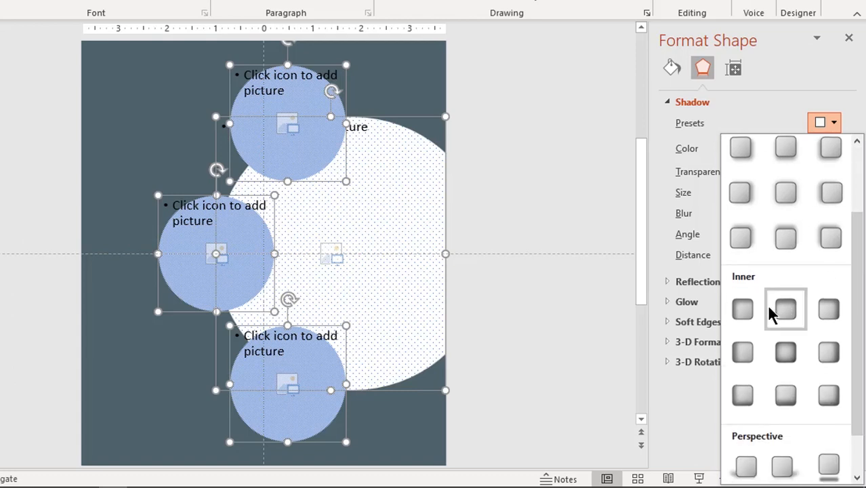
{"action": "left_click", "coordinate": [786, 309]}
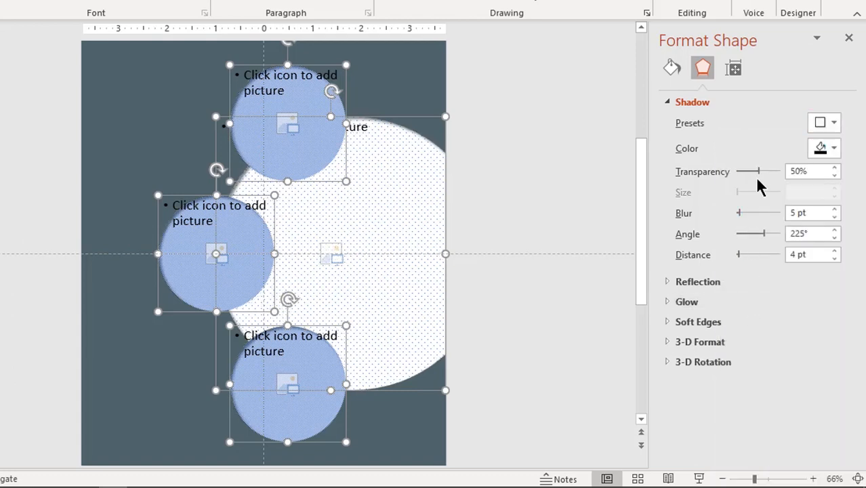
Step: Set the shadow to 30% transparency, 10 pt distance and heavier blur
{"action": "left_click_drag", "start_coordinate": [764, 171], "coordinate": [744, 171]}
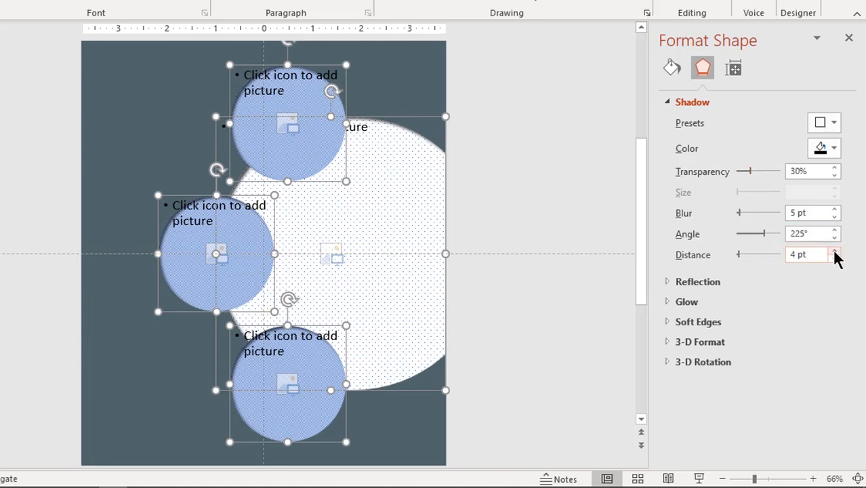
{"action": "left_click", "coordinate": [835, 250]}
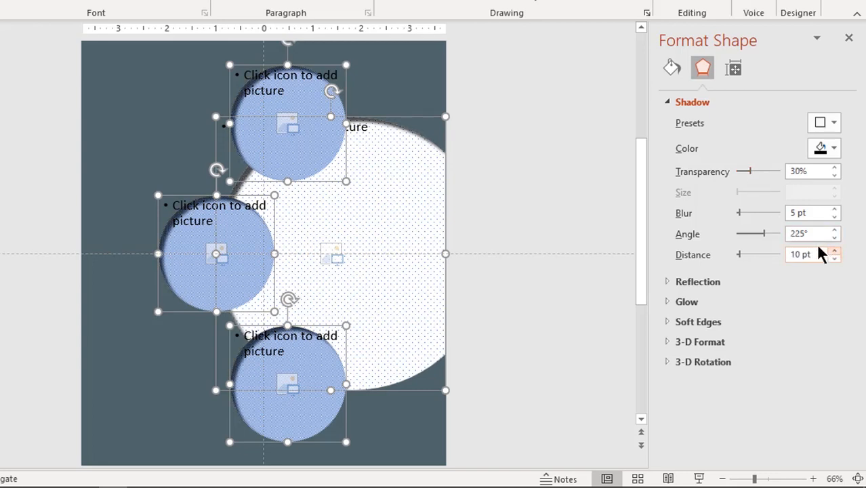
{"action": "left_click", "coordinate": [835, 208]}
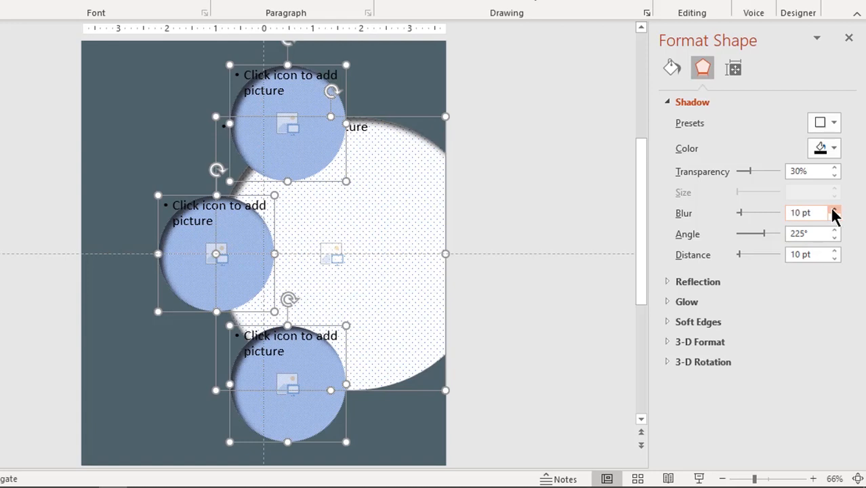
{"action": "left_click", "coordinate": [835, 209]}
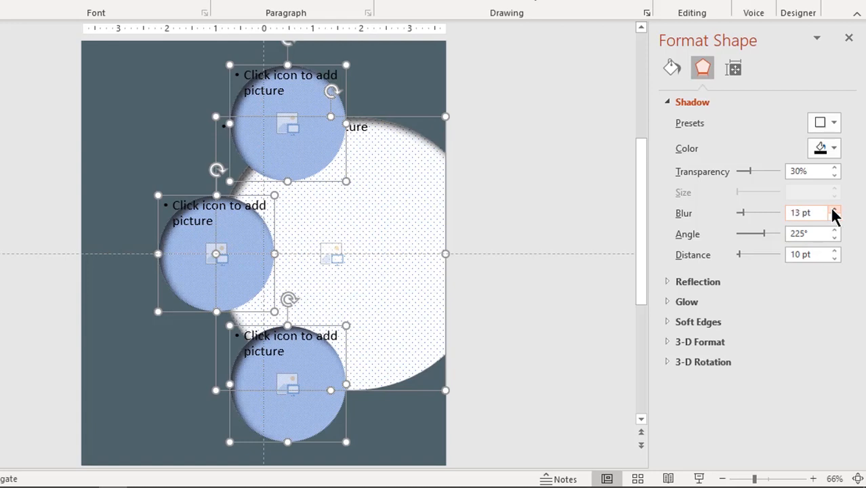
{"action": "left_click", "coordinate": [835, 208]}
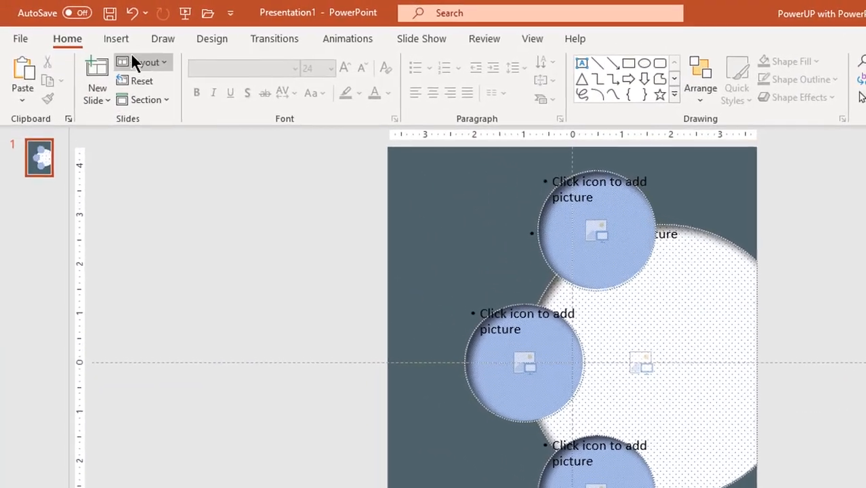
Step: Add a borderless white circle over the top photo placeholder
{"action": "left_click", "coordinate": [116, 38]}
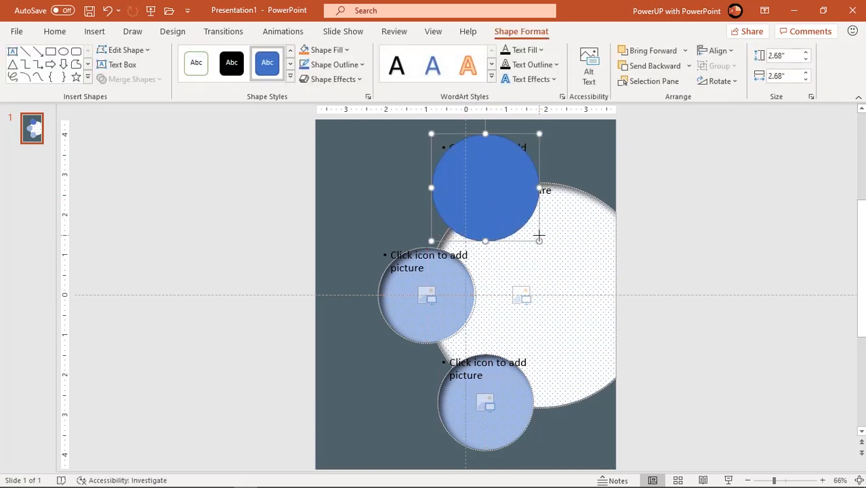
{"action": "left_click", "coordinate": [332, 65]}
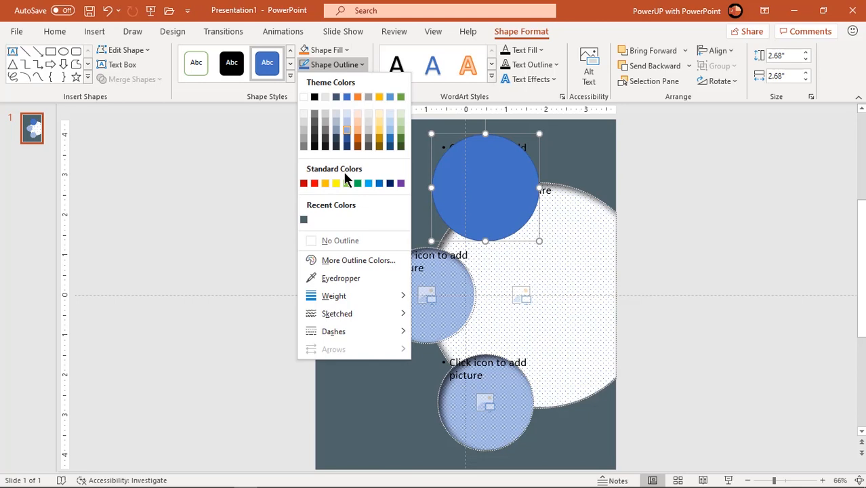
{"action": "left_click", "coordinate": [341, 241]}
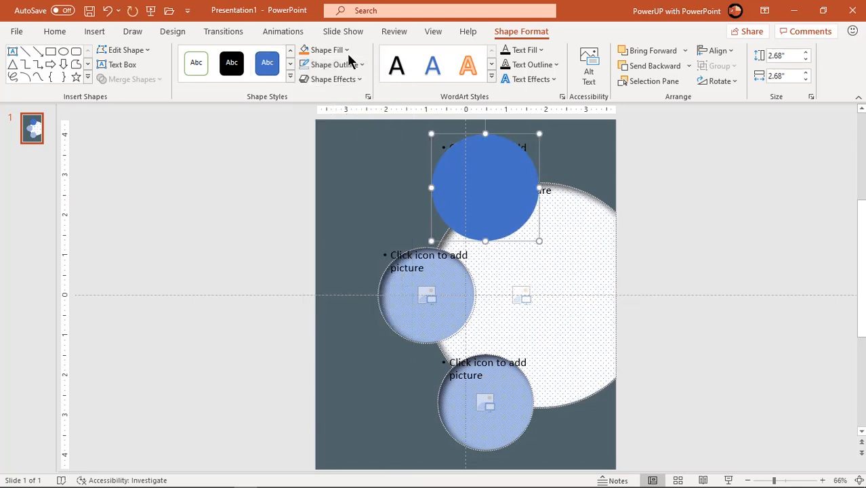
{"action": "left_click", "coordinate": [328, 49]}
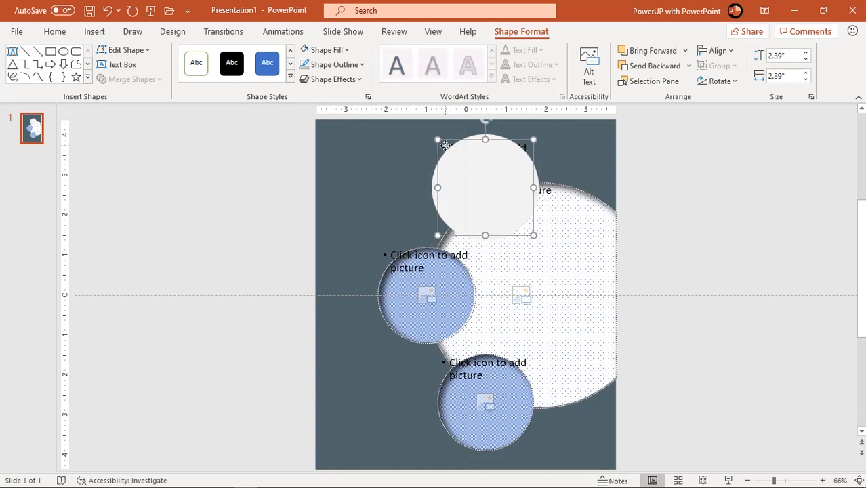
Step: Send the white circle behind the placeholder to form a white ring
{"action": "right_click", "coordinate": [444, 144]}
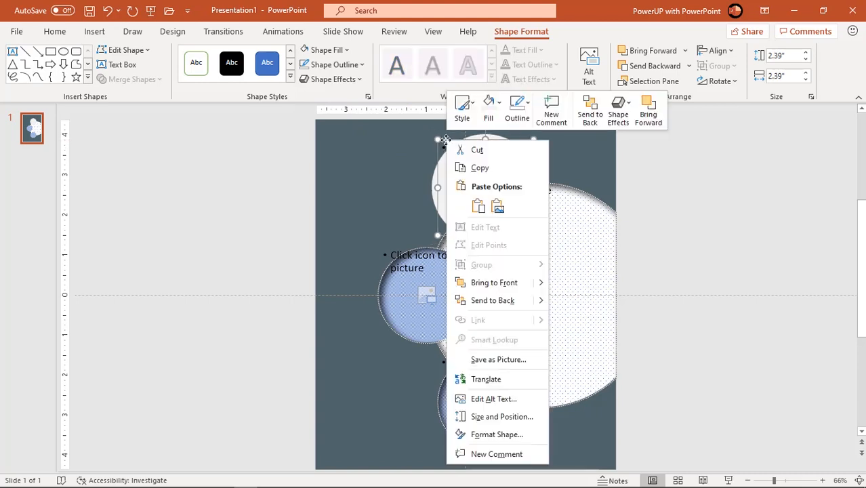
{"action": "left_click", "coordinate": [576, 192]}
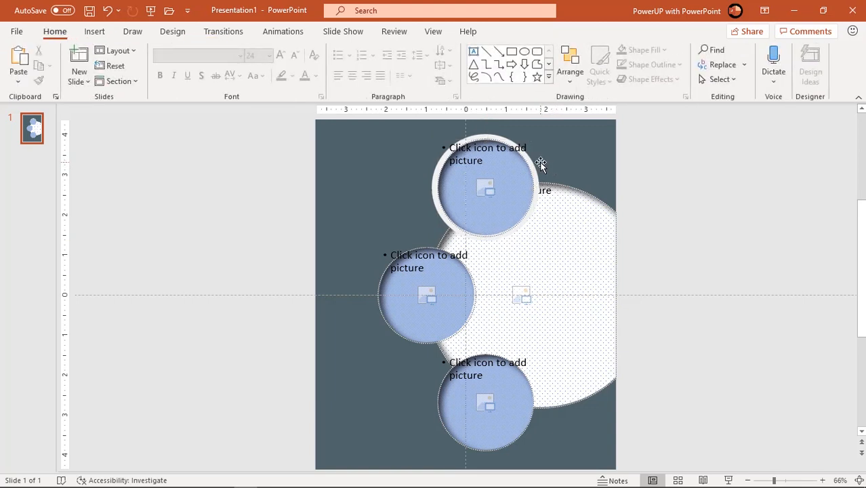
Step: Copy the white backing circle behind the middle and bottom placeholders
{"action": "left_click", "coordinate": [485, 187]}
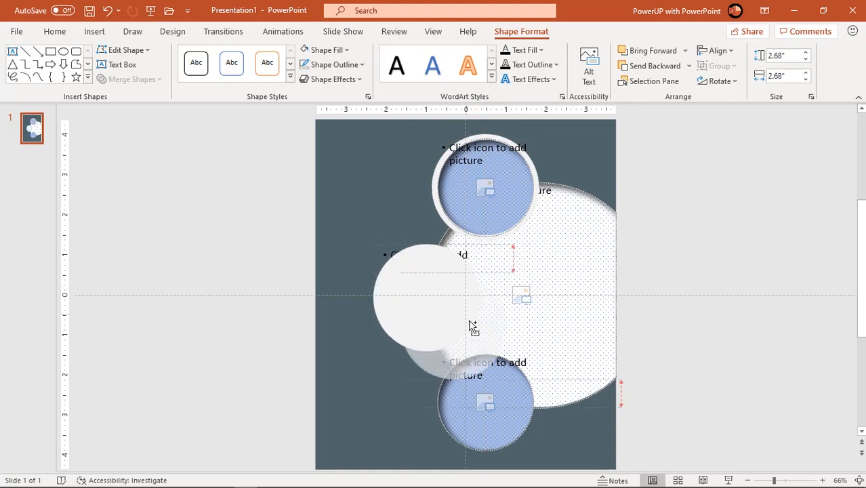
{"action": "left_click", "coordinate": [485, 404]}
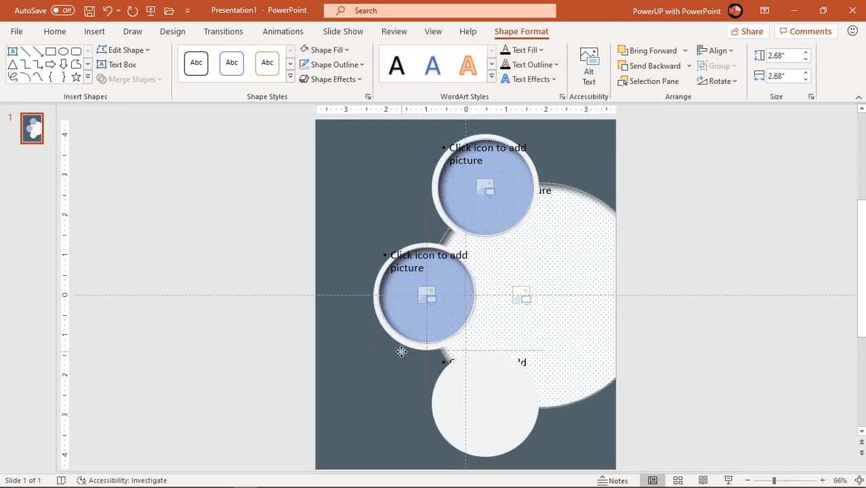
{"action": "left_click", "coordinate": [485, 402]}
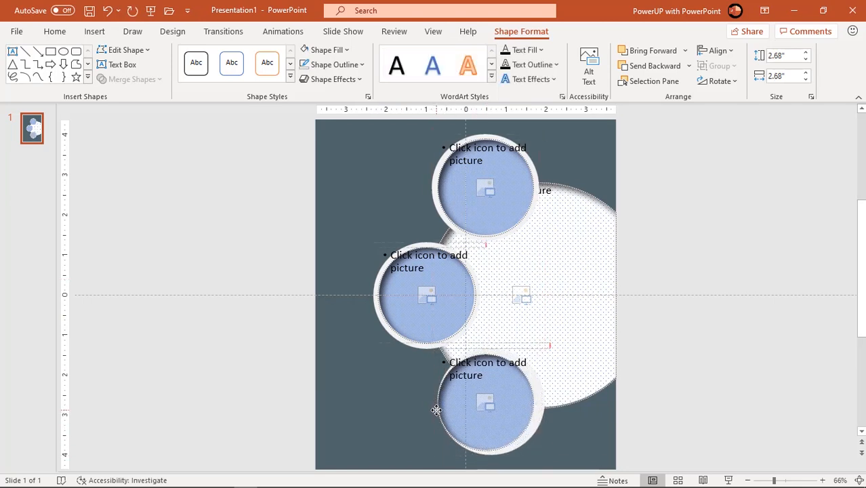
{"action": "left_click", "coordinate": [485, 404]}
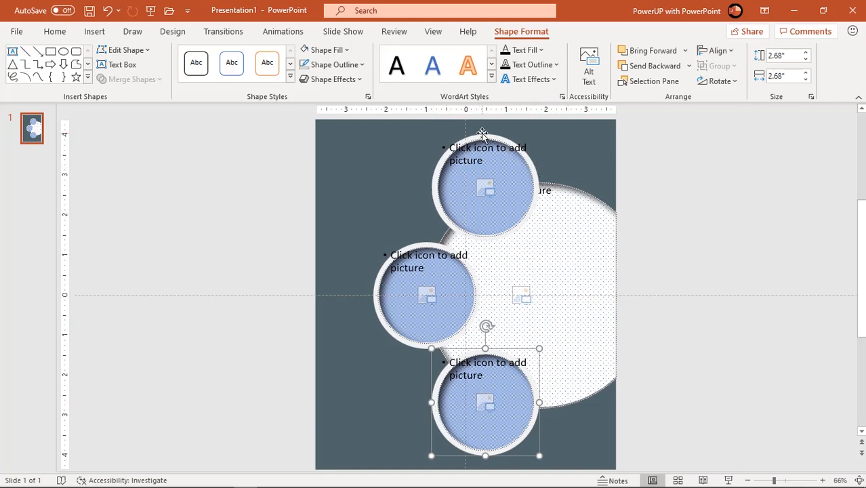
Step: Draw a larger white circle overhanging the dotted half-circle
{"action": "left_click", "coordinate": [484, 187]}
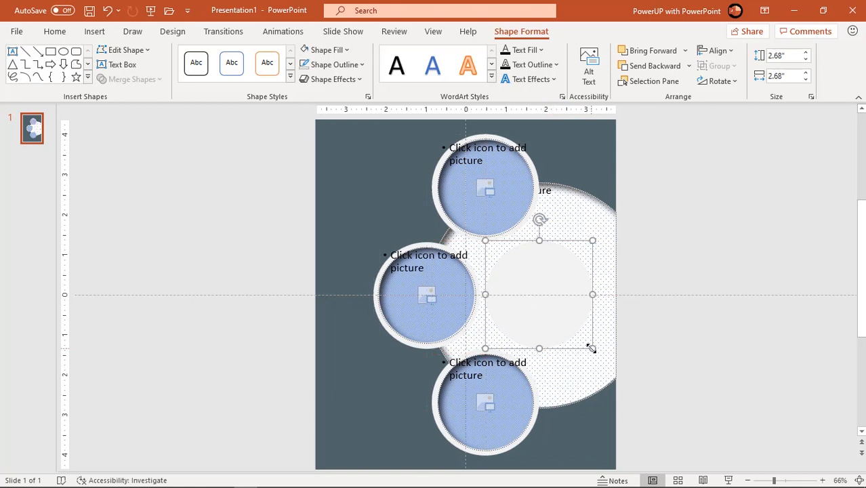
{"action": "left_click_drag", "start_coordinate": [593, 347], "coordinate": [648, 404]}
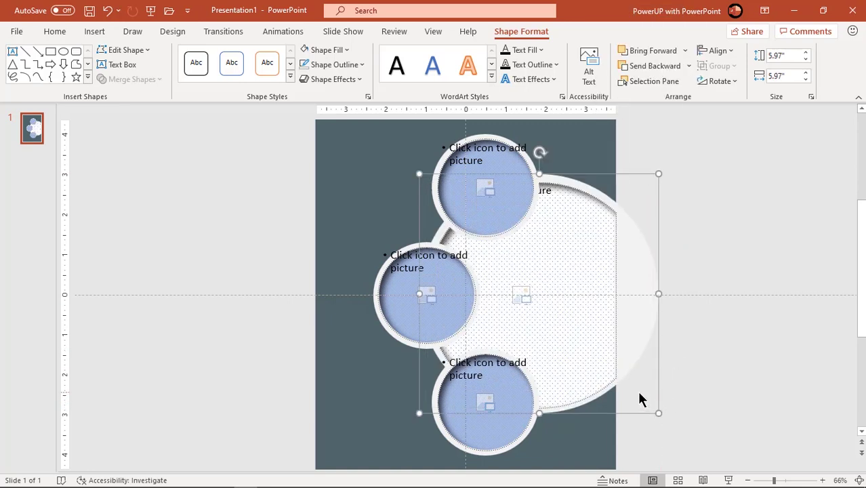
{"action": "left_click_drag", "start_coordinate": [659, 412], "coordinate": [653, 408]}
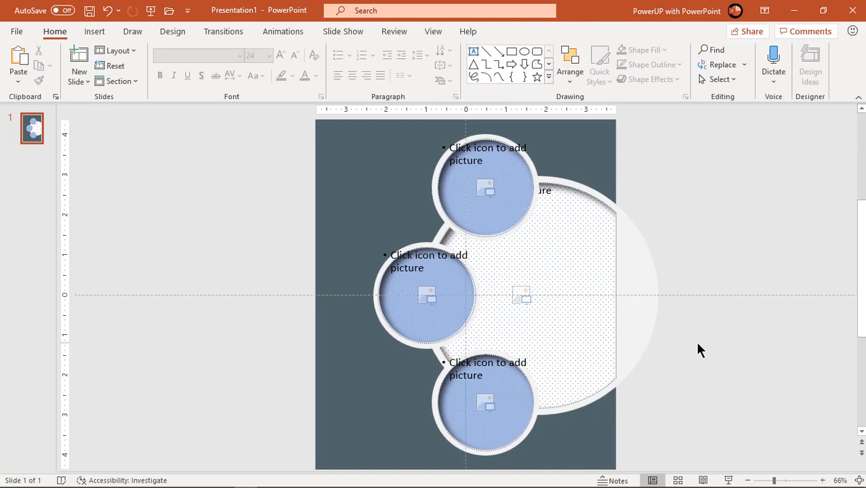
Step: Subtract the off-page overhang so the white rim ends flush at the page edge
{"action": "left_click", "coordinate": [95, 31]}
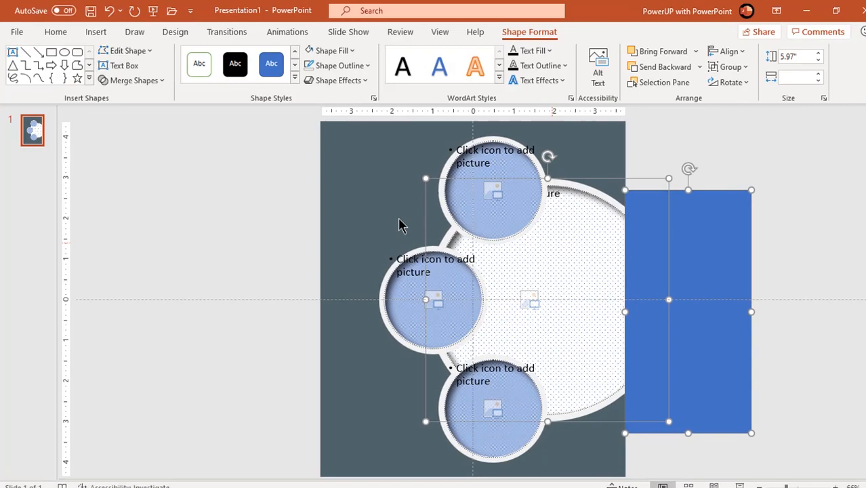
{"action": "left_click", "coordinate": [133, 80]}
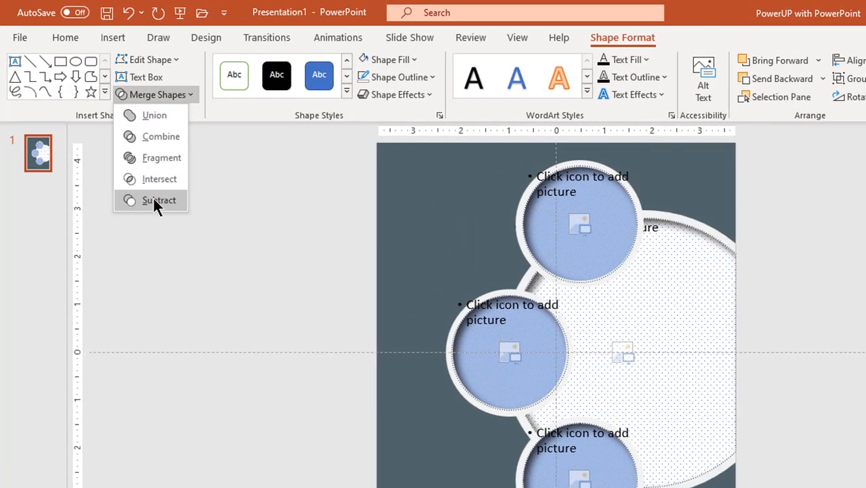
{"action": "left_click", "coordinate": [160, 201]}
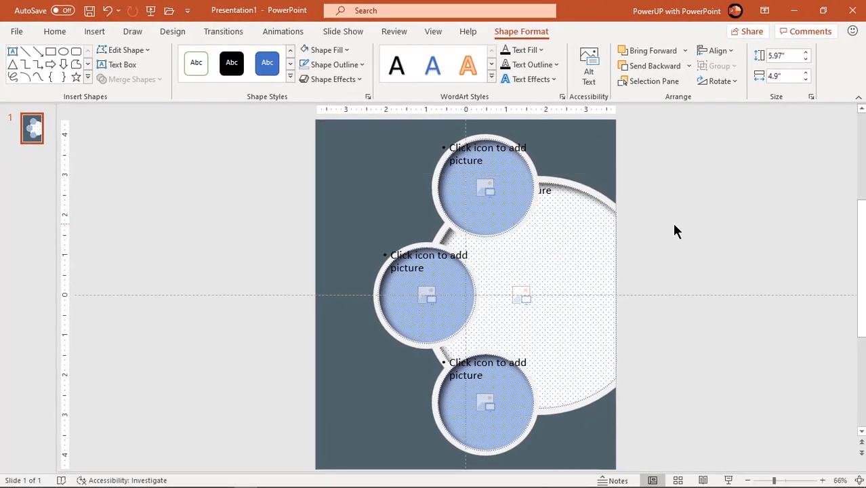
Step: Draw a small borderless circle near the page's top left with a custom dark fill
{"action": "left_click", "coordinate": [637, 232]}
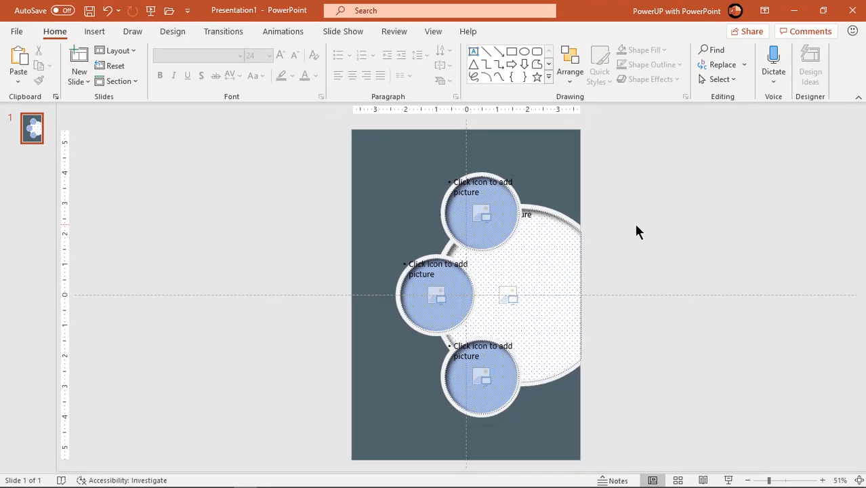
{"action": "mouse_move", "coordinate": [95, 32]}
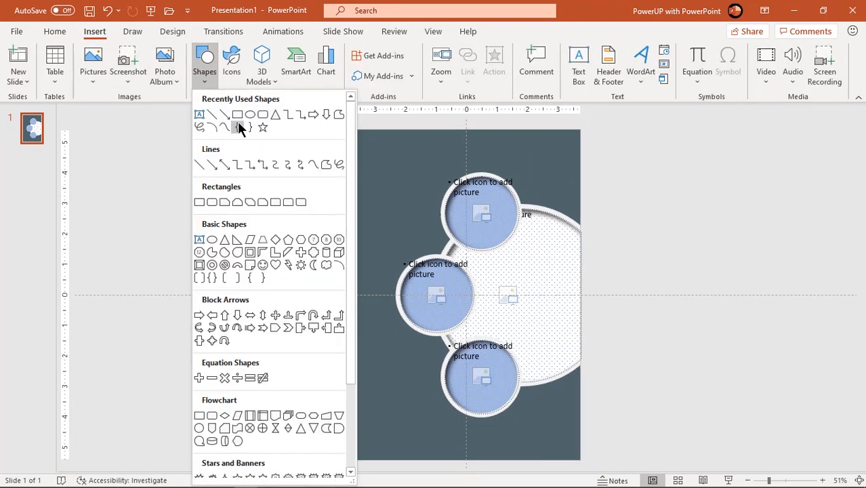
{"action": "left_click", "coordinate": [237, 127]}
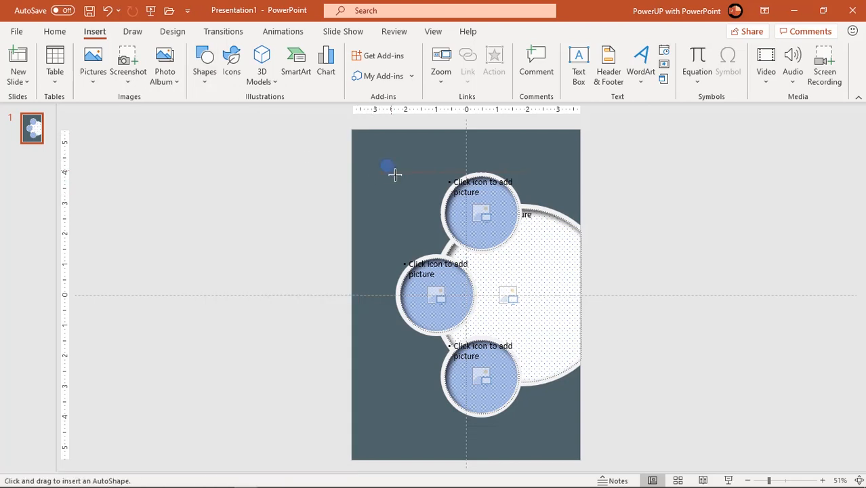
{"action": "left_click_drag", "start_coordinate": [388, 167], "coordinate": [391, 201]}
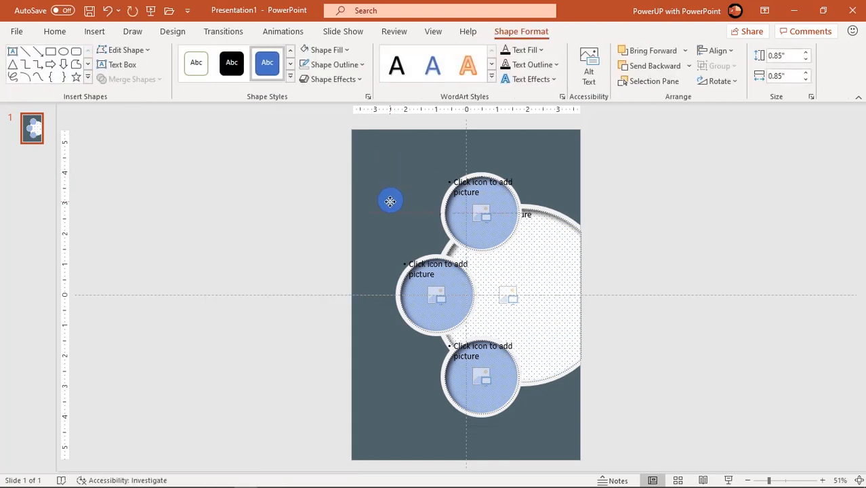
{"action": "left_click", "coordinate": [332, 65]}
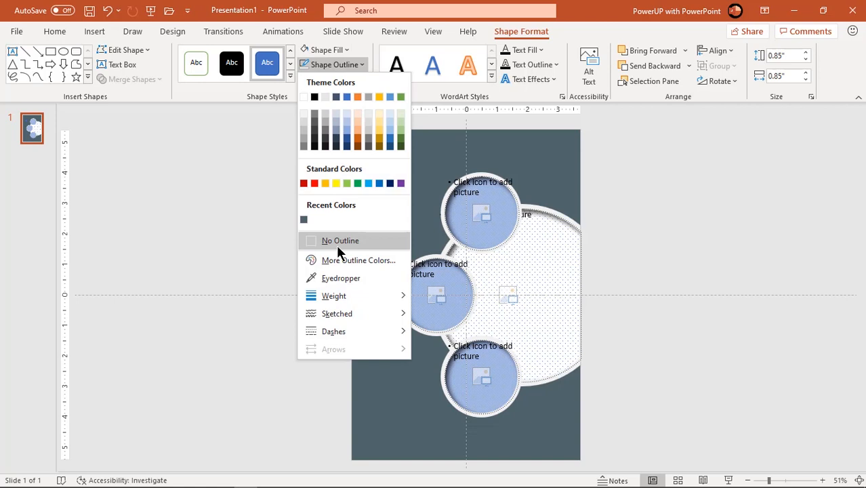
{"action": "left_click", "coordinate": [325, 48]}
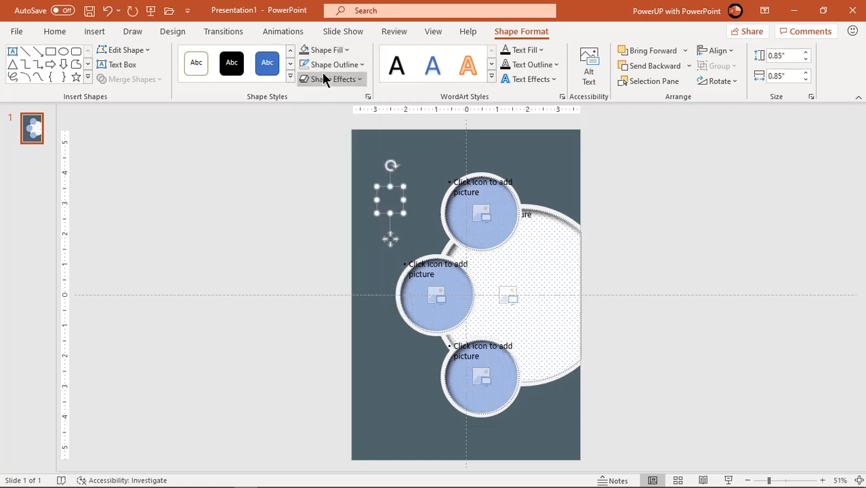
{"action": "left_click", "coordinate": [328, 49]}
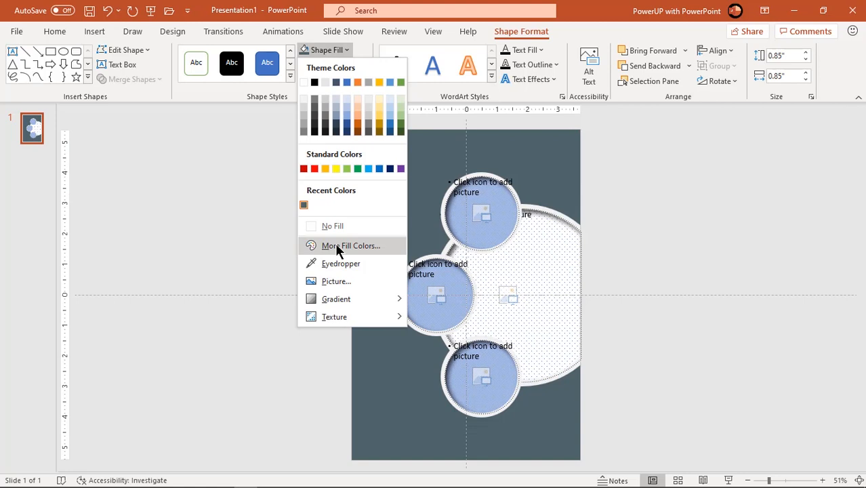
{"action": "left_click", "coordinate": [351, 246]}
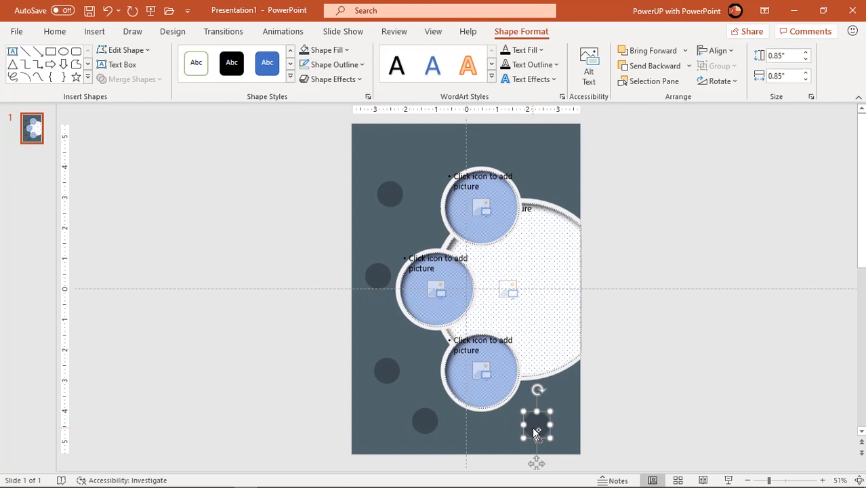
Step: Scatter copies of the dark circle around the background, including one near the bottom right
{"action": "left_click_drag", "start_coordinate": [537, 427], "coordinate": [553, 174]}
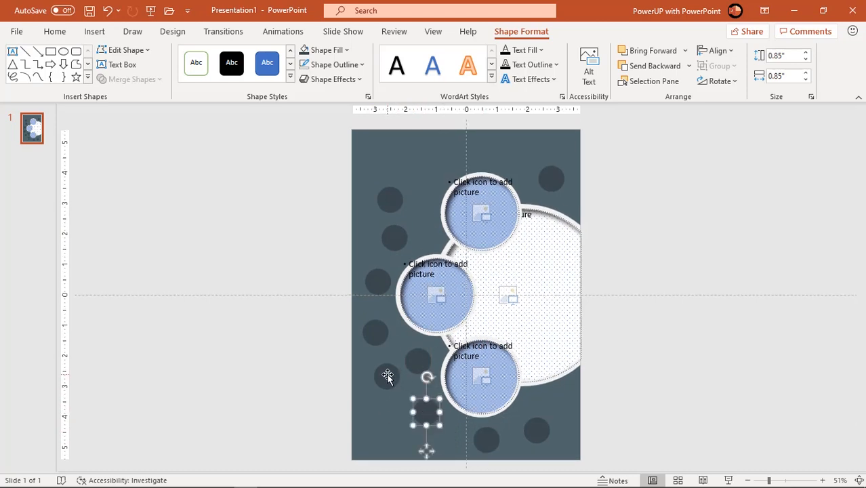
{"action": "left_click", "coordinate": [622, 400]}
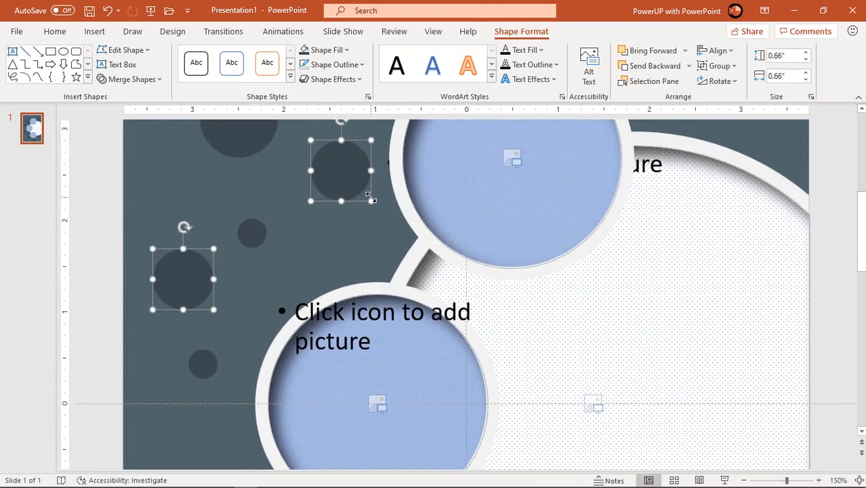
{"action": "left_click", "coordinate": [360, 198]}
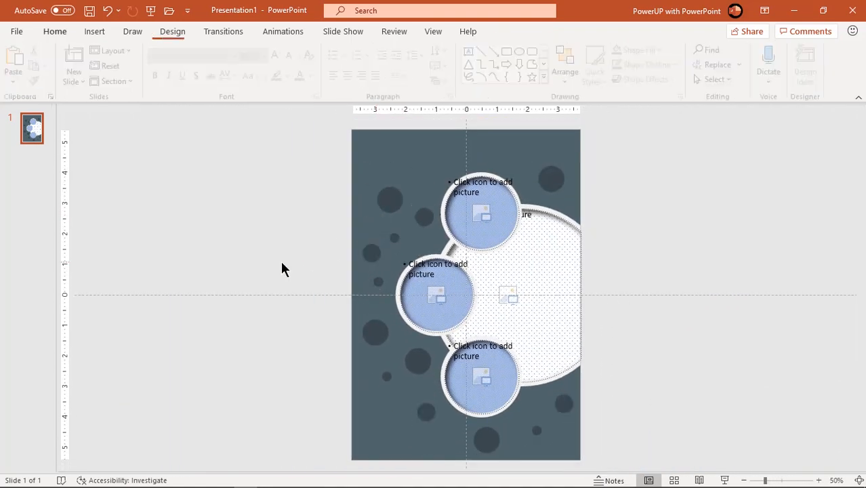
Step: Draw a wide rectangle at the slide's top right for text
{"action": "left_click", "coordinate": [55, 31]}
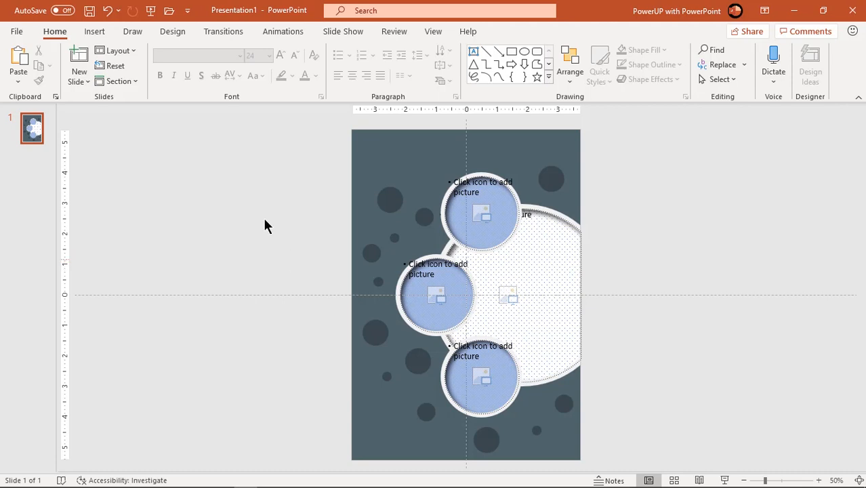
{"action": "left_click", "coordinate": [95, 31]}
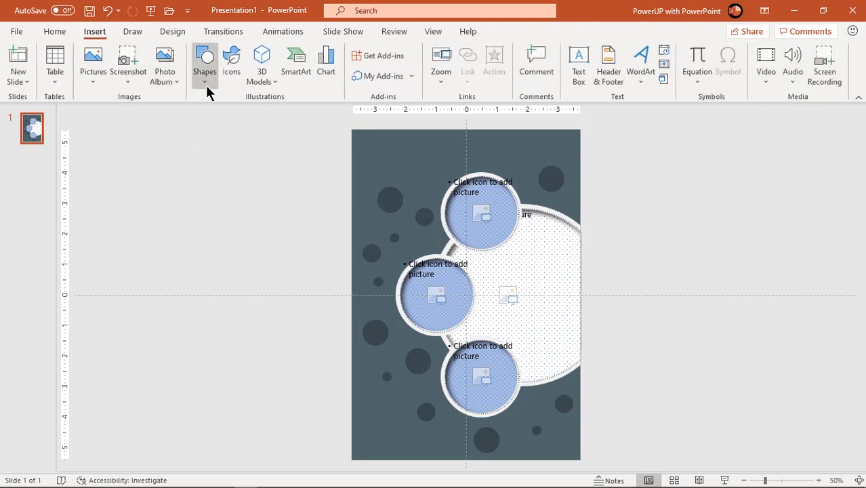
{"action": "left_click", "coordinate": [205, 65]}
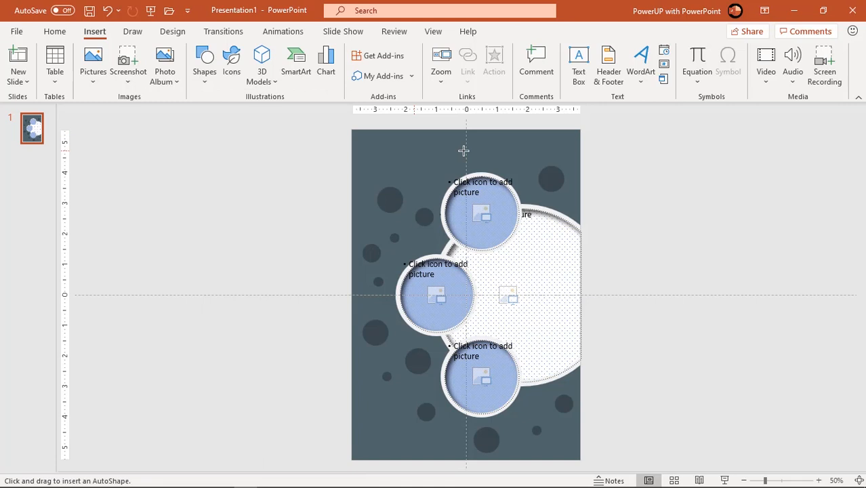
{"action": "left_click_drag", "start_coordinate": [475, 136], "coordinate": [554, 152]}
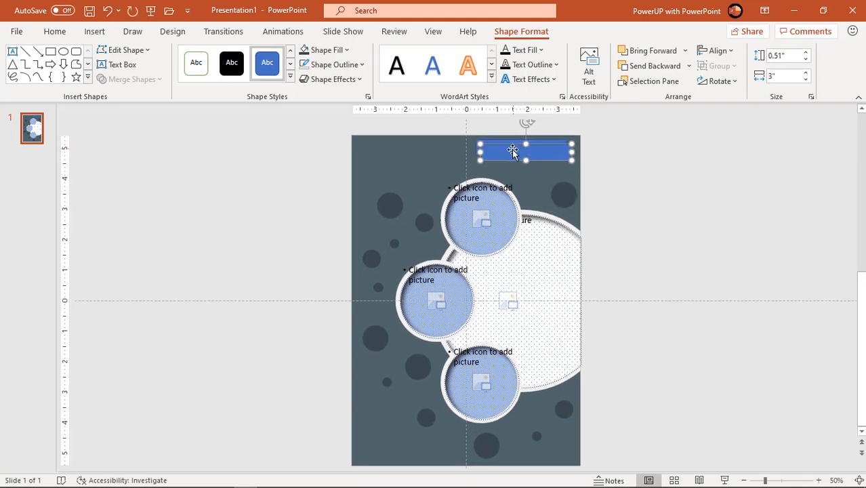
{"action": "left_click_drag", "start_coordinate": [526, 149], "coordinate": [520, 160]}
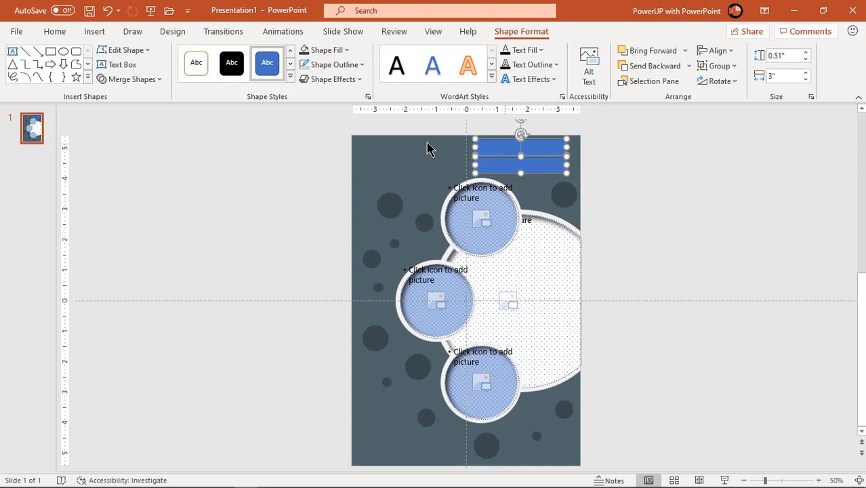
Step: Make the rectangle borderless with a dark slate fill and copy it to the bottom left
{"action": "left_click", "coordinate": [332, 65]}
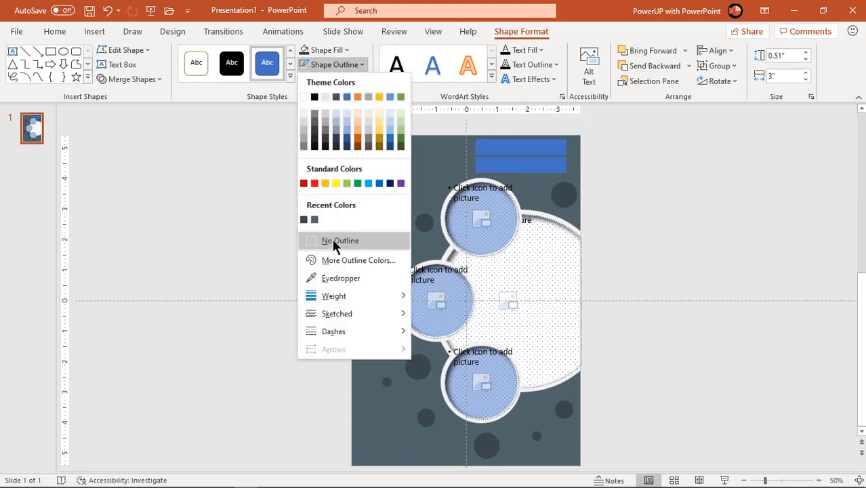
{"action": "left_click", "coordinate": [339, 242]}
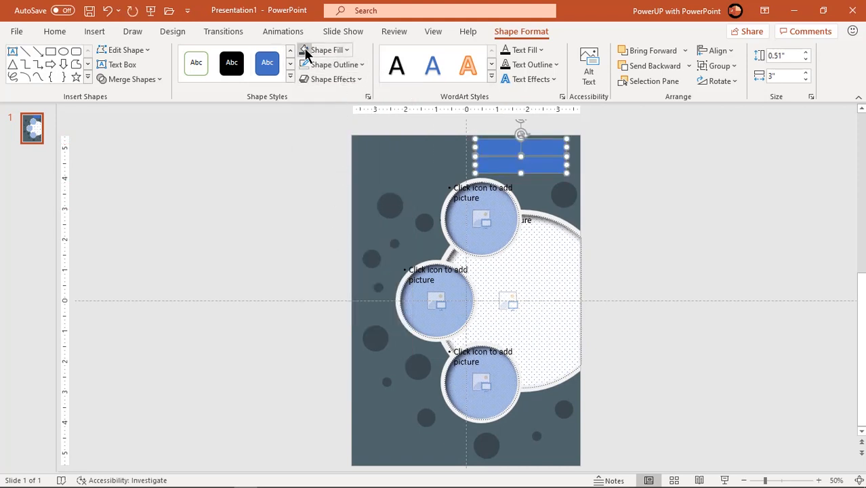
{"action": "left_click", "coordinate": [416, 168]}
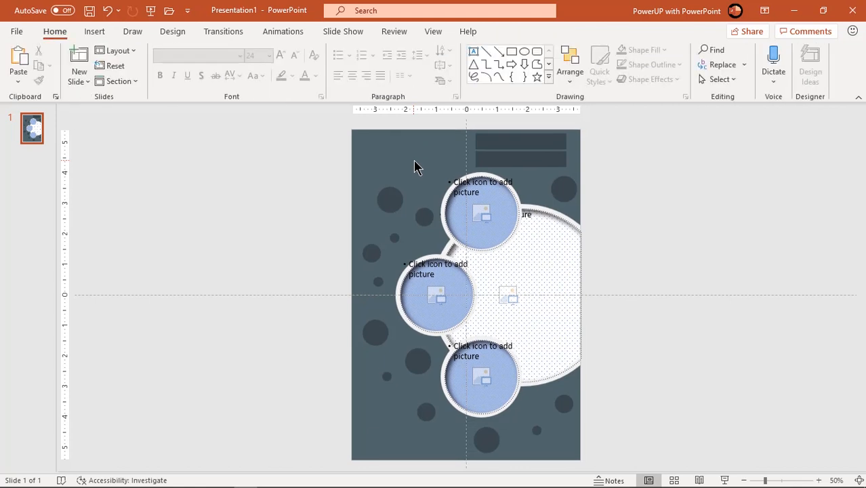
{"action": "left_click", "coordinate": [453, 314]}
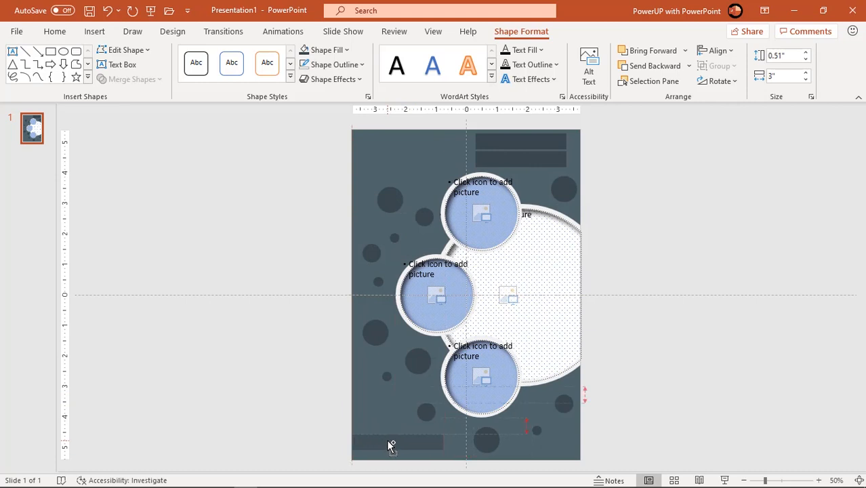
{"action": "left_click", "coordinate": [309, 409]}
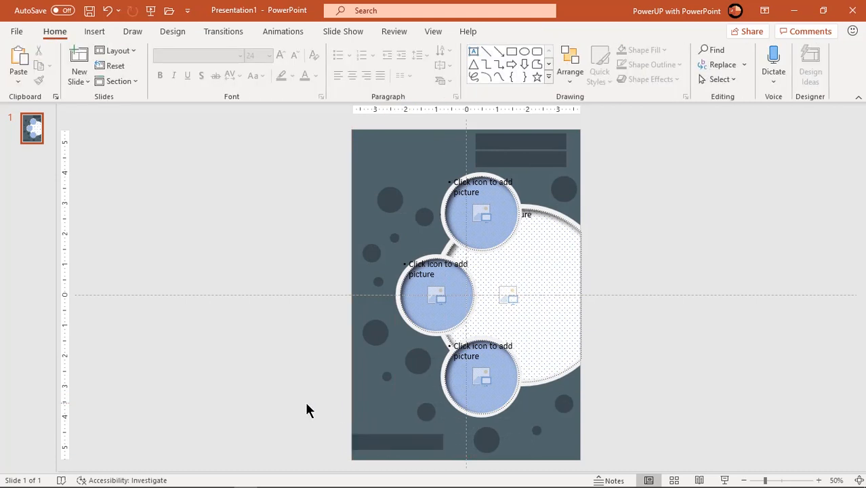
{"action": "mouse_move", "coordinate": [122, 81]}
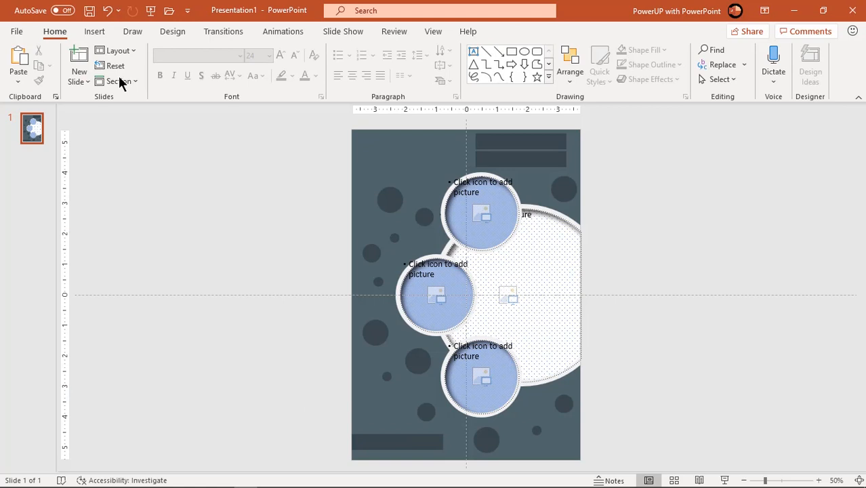
Step: Add a large HEADING text box with small filler text at the slide's top left
{"action": "left_click", "coordinate": [94, 31]}
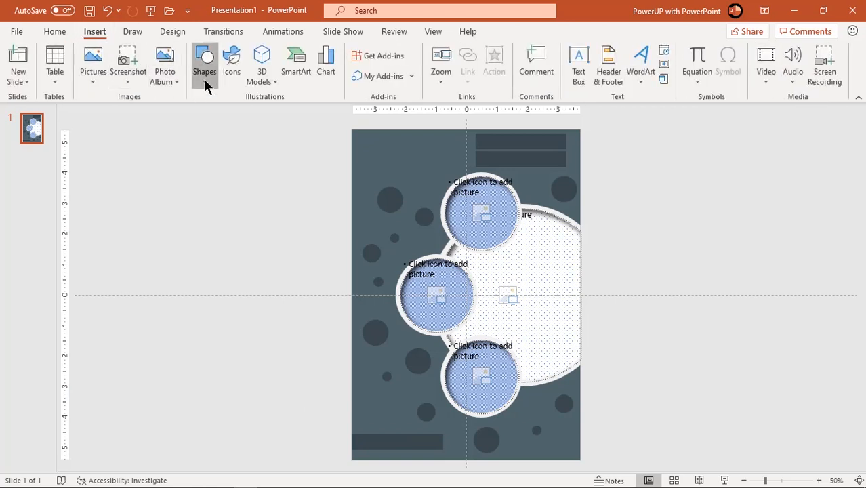
{"action": "left_click", "coordinate": [577, 65]}
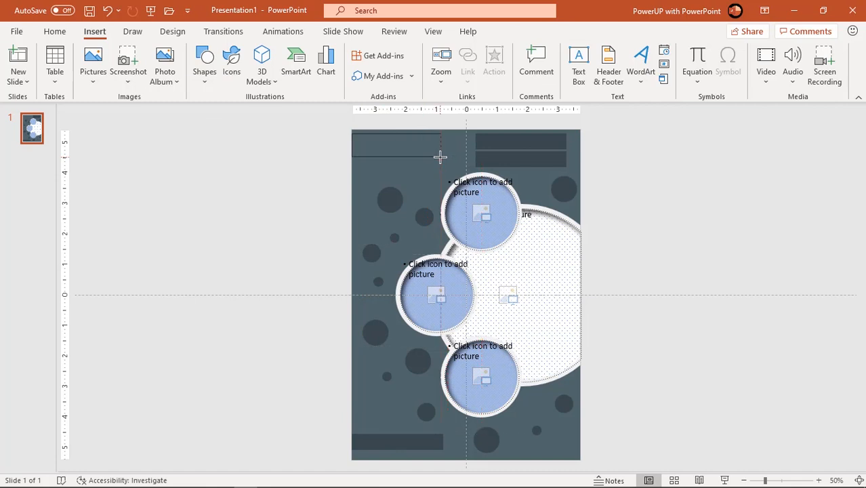
{"action": "left_click", "coordinate": [396, 144]}
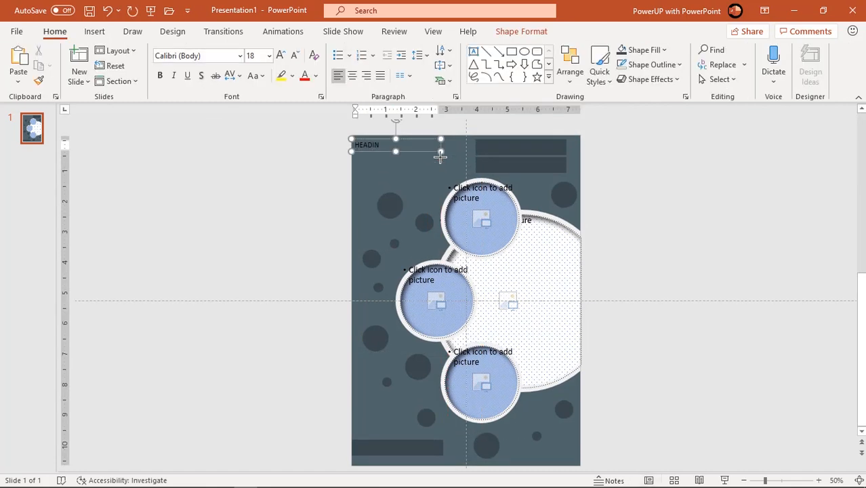
{"action": "left_click", "coordinate": [315, 76]}
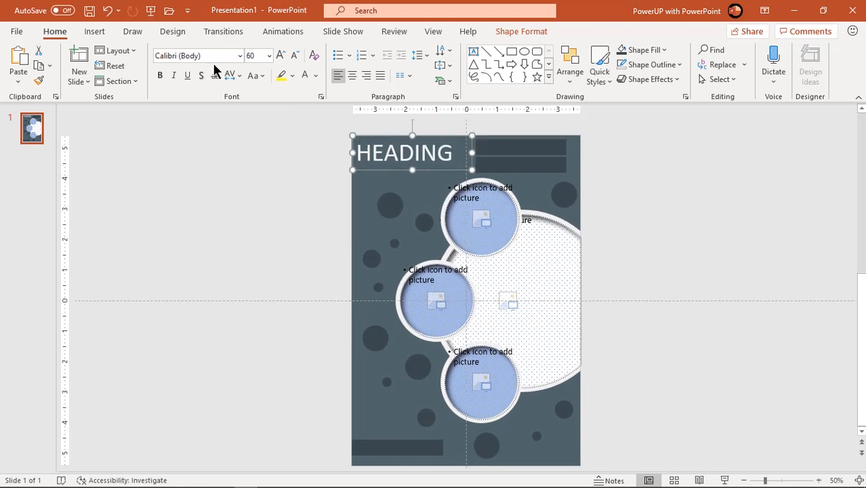
Step: Label the top-right and bottom-left dark bars with TEXT GOES HERE
{"action": "left_click", "coordinate": [205, 65]}
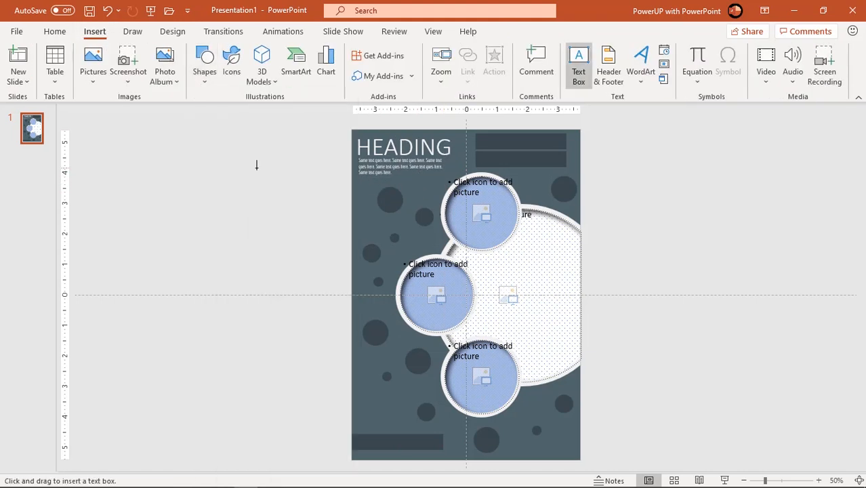
{"action": "left_click_drag", "start_coordinate": [345, 197], "coordinate": [434, 203]}
{"action": "type", "text": "TEXT GOES HERE"}
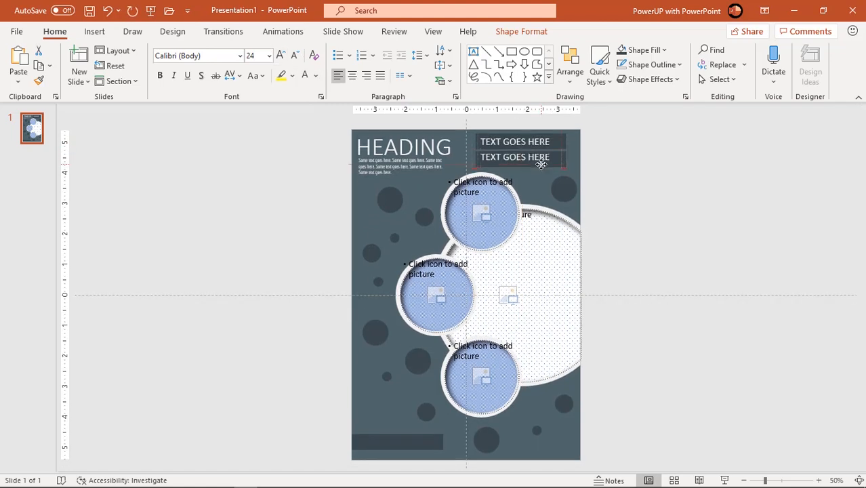
{"action": "left_click", "coordinate": [515, 158]}
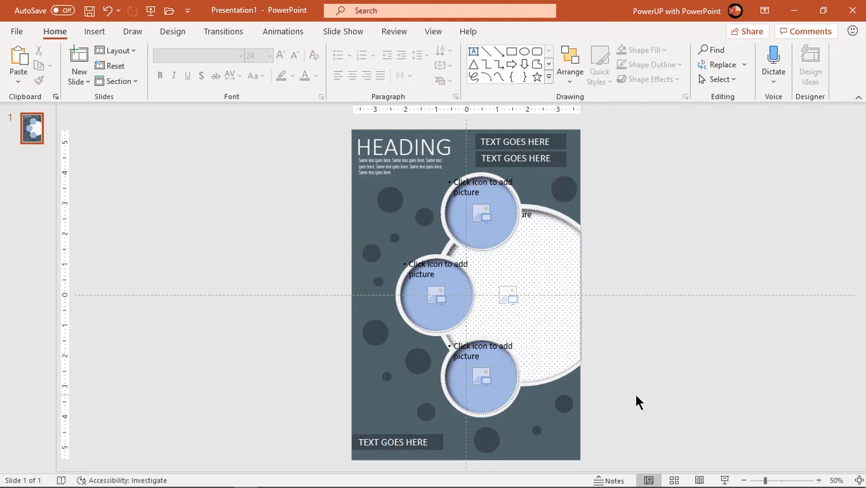
{"action": "mouse_move", "coordinate": [643, 380]}
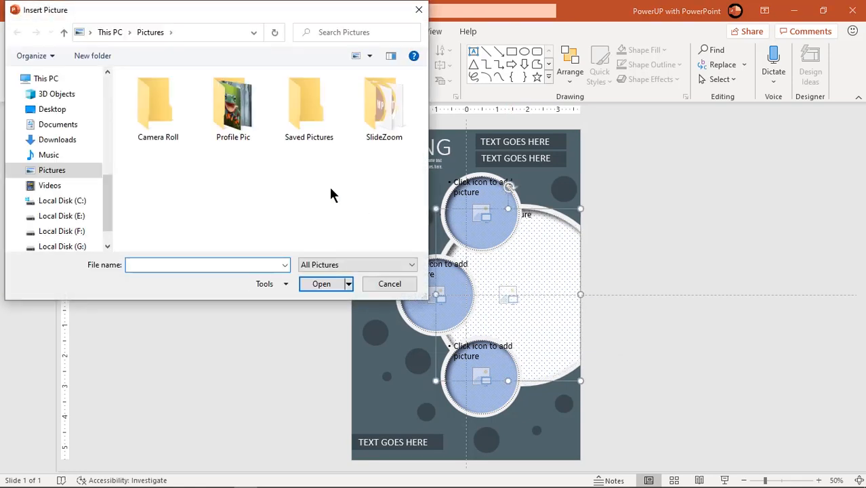
Step: Fill the placeholders with the forest, cardinal, snake and frog photos and preview full screen
{"action": "double_click", "coordinate": [233, 102]}
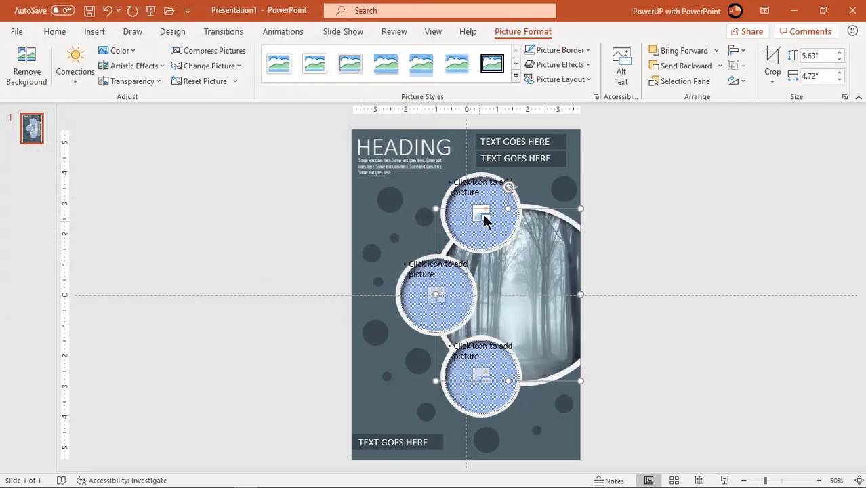
{"action": "left_click", "coordinate": [481, 211]}
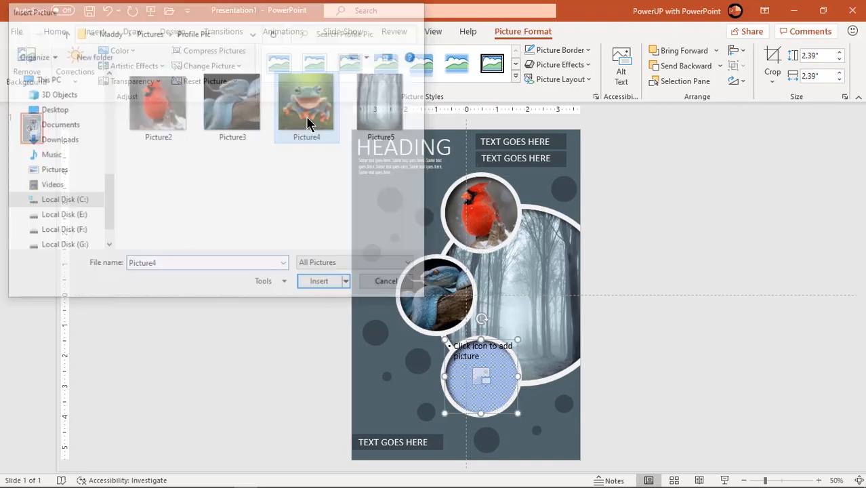
{"action": "left_click", "coordinate": [318, 280]}
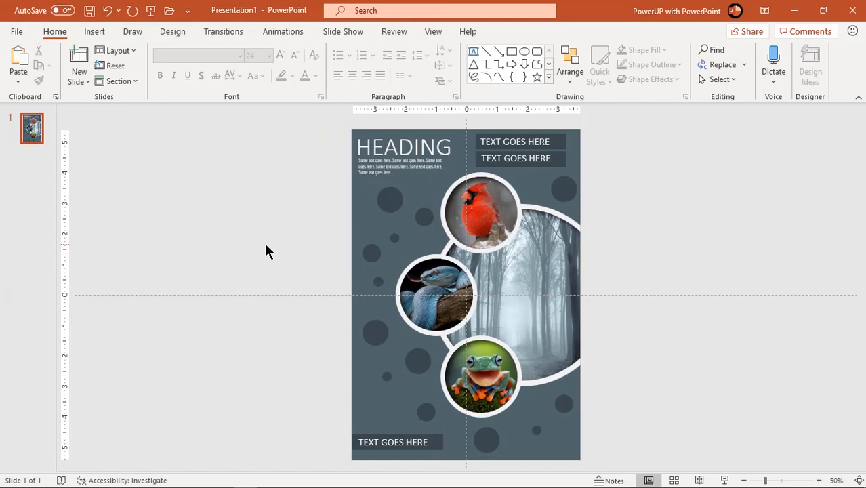
{"action": "key", "text": "F5"}
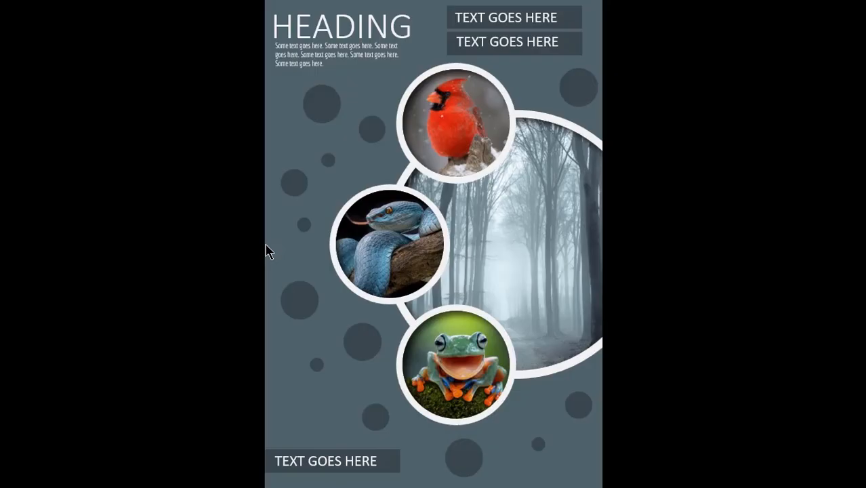